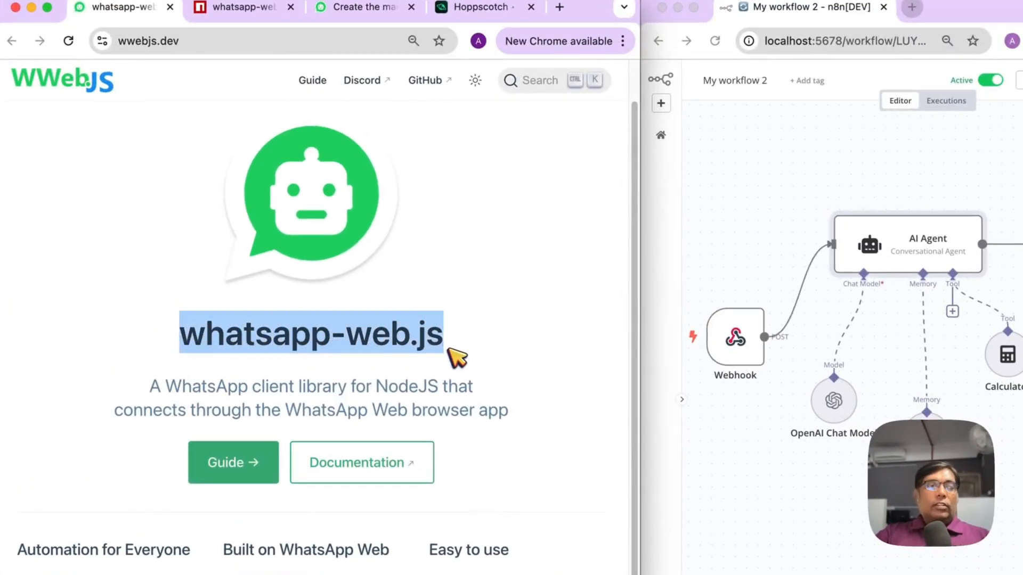
Step: Select the whatsapp-web.js site address and scroll down the library page
{"action": "left_click", "coordinate": [150, 41]}
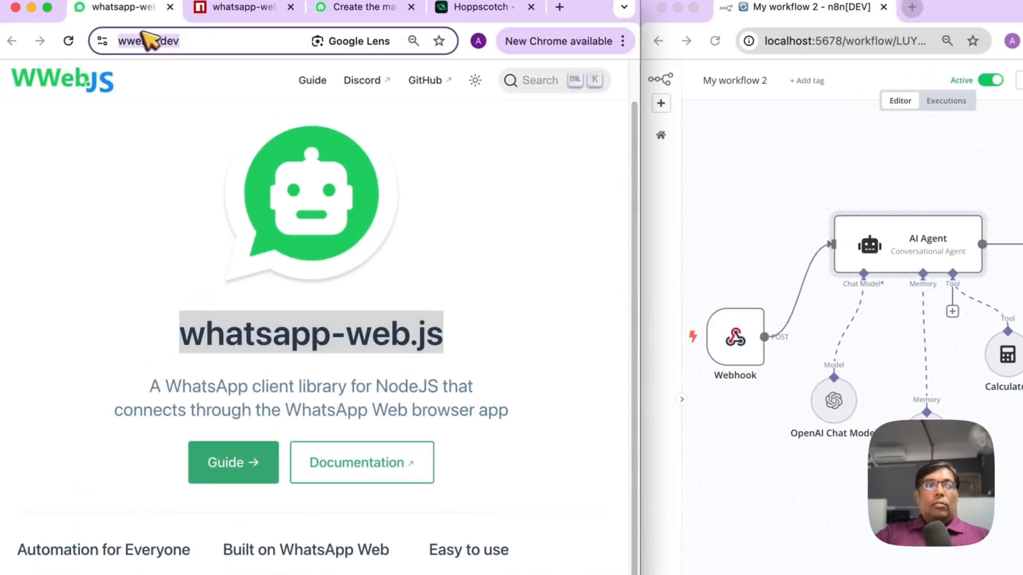
{"action": "scroll", "scroll_direction": "down", "scroll_amount": 3}
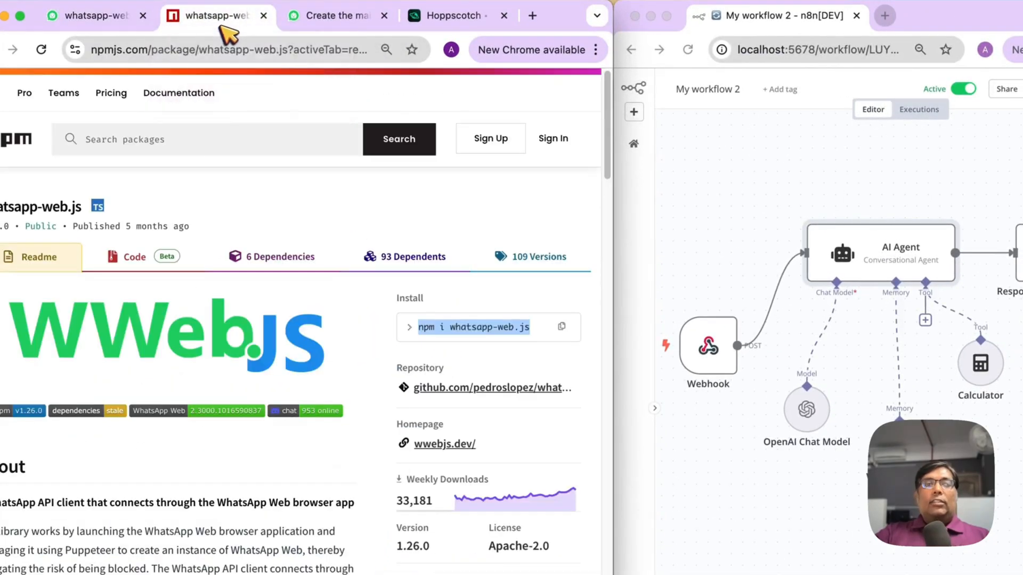
{"action": "mouse_move", "coordinate": [456, 351]}
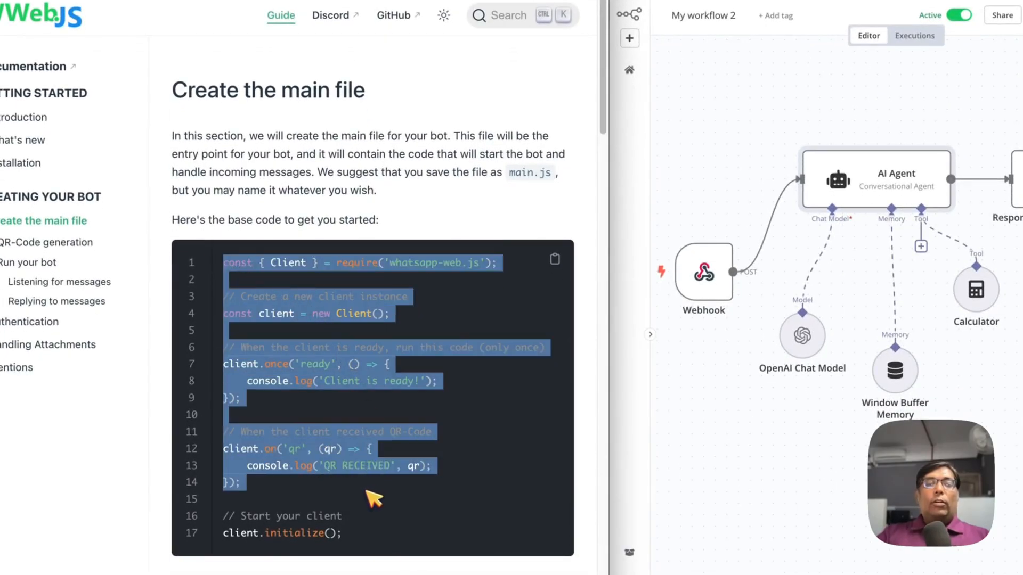
{"action": "mouse_move", "coordinate": [345, 470]}
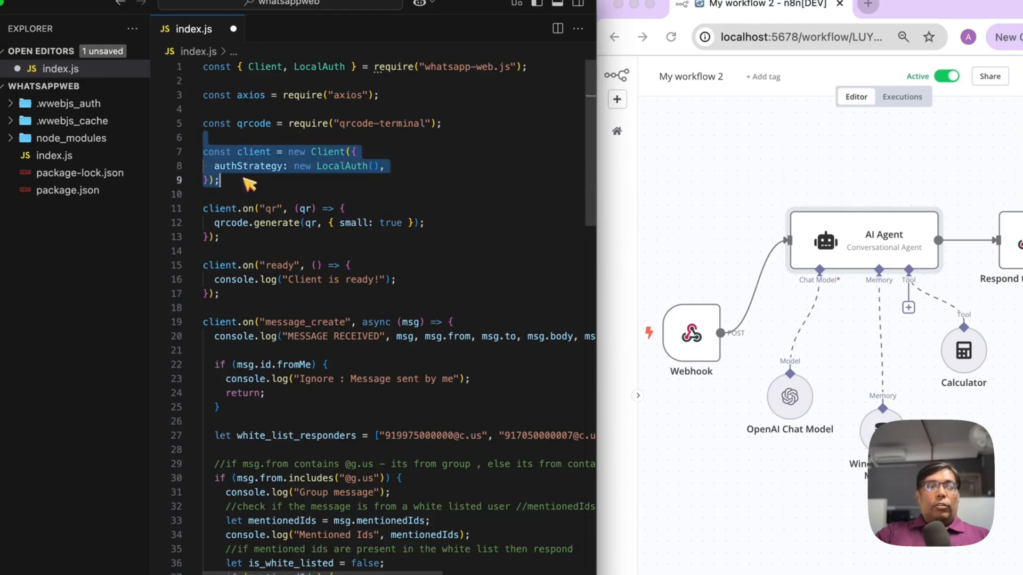
{"action": "mouse_move", "coordinate": [287, 218]}
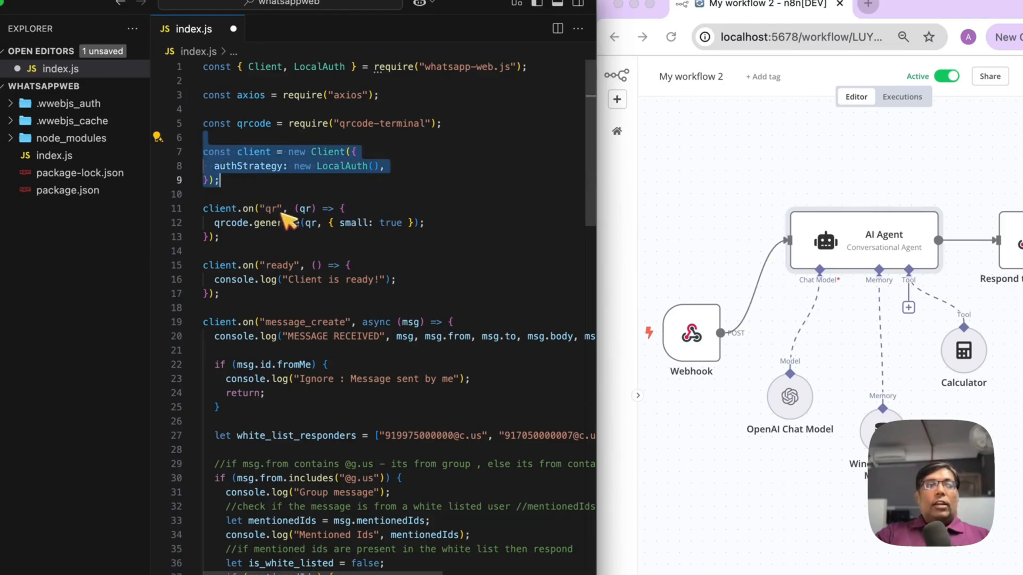
{"action": "mouse_move", "coordinate": [300, 274]}
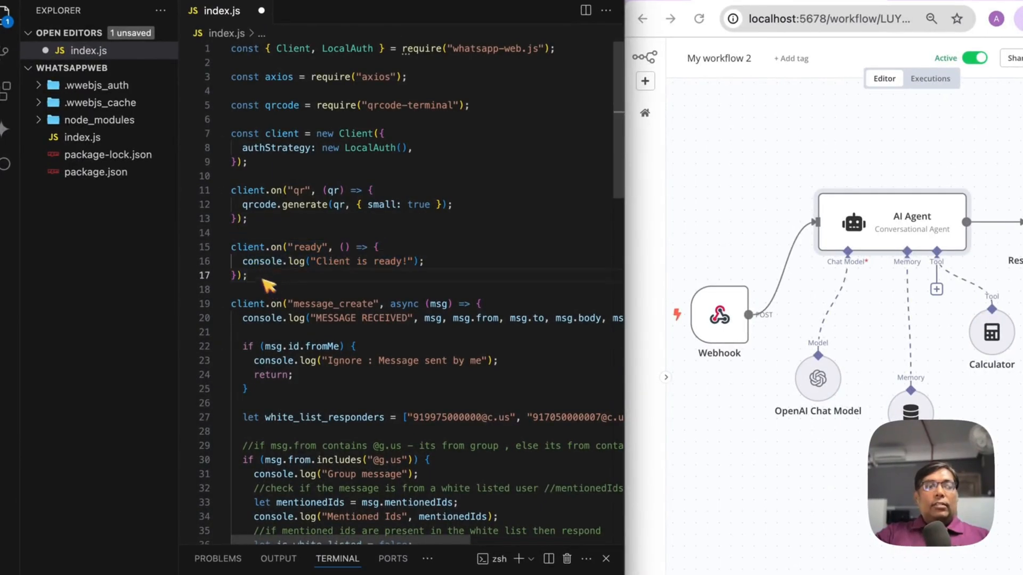
Step: Scroll through index.js to the message_create handler and select its msg parameter
{"action": "scroll", "scroll_direction": "down", "scroll_amount": 3}
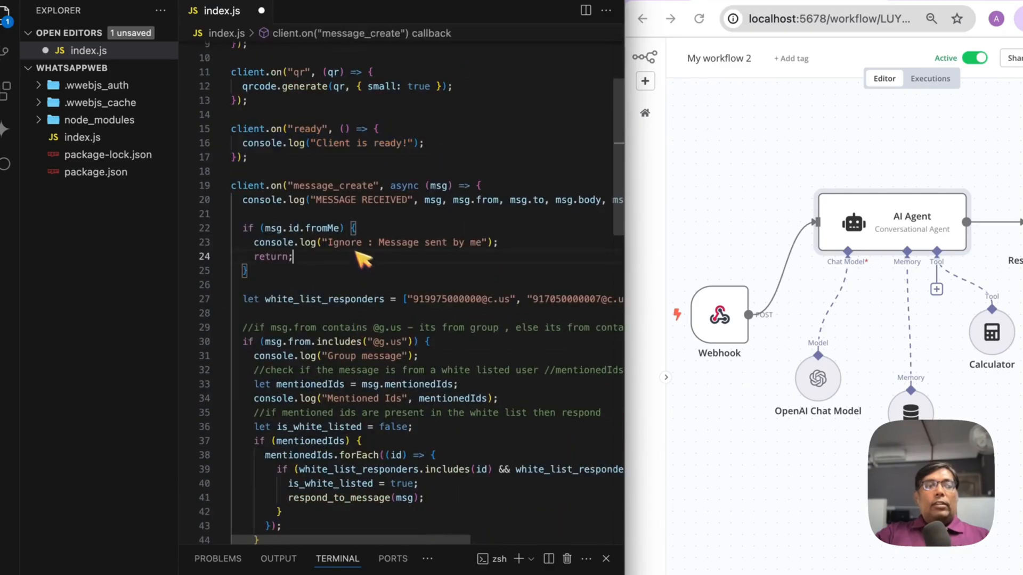
{"action": "mouse_move", "coordinate": [284, 227]}
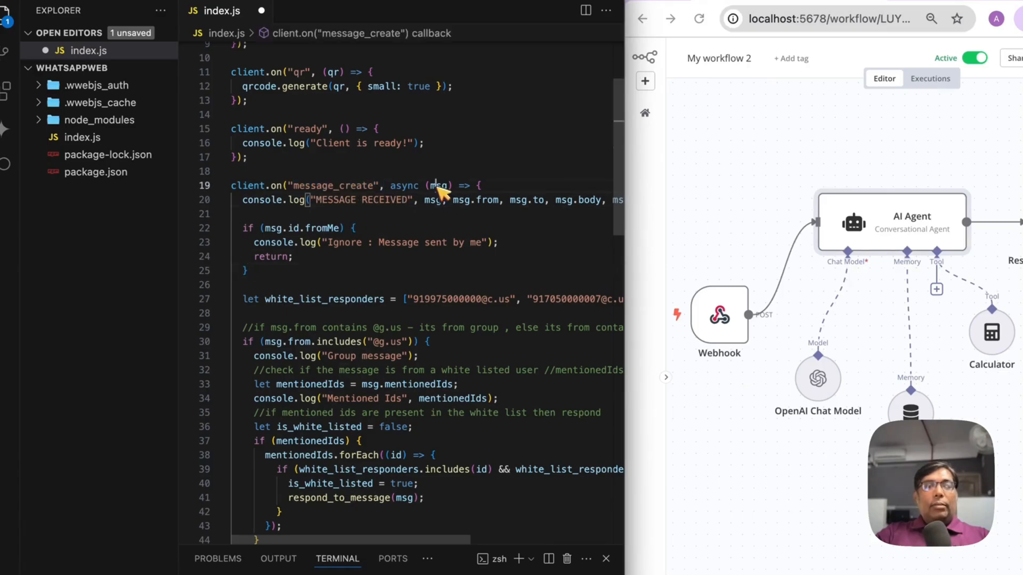
{"action": "double_click", "coordinate": [437, 186]}
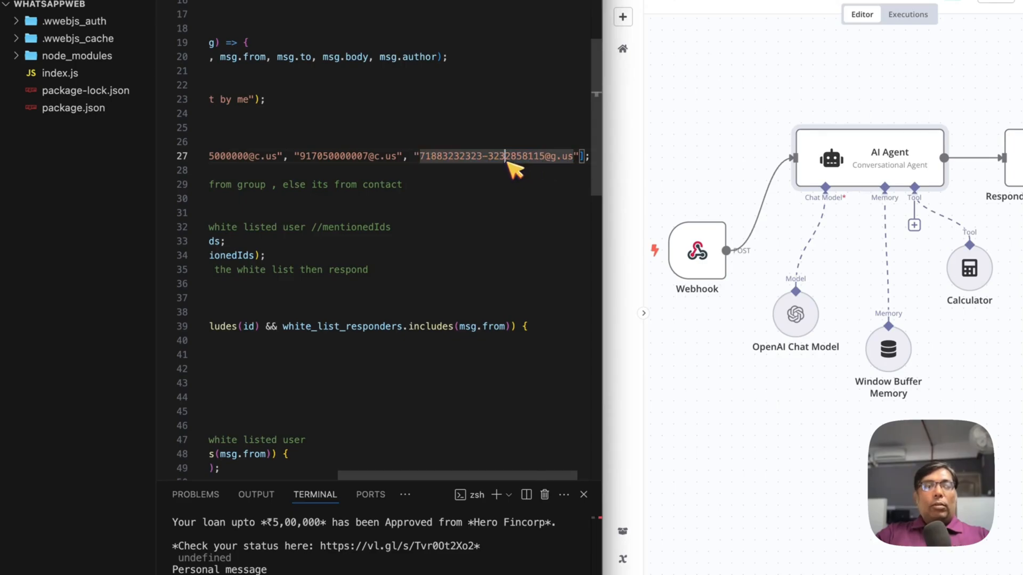
{"action": "mouse_move", "coordinate": [498, 168]}
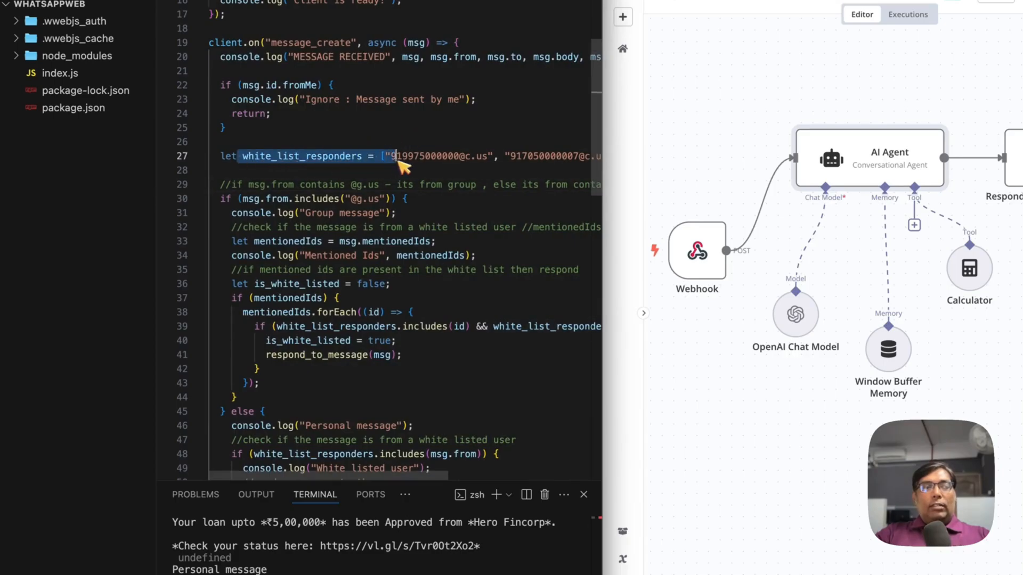
{"action": "scroll", "scroll_direction": "down", "scroll_amount": 3}
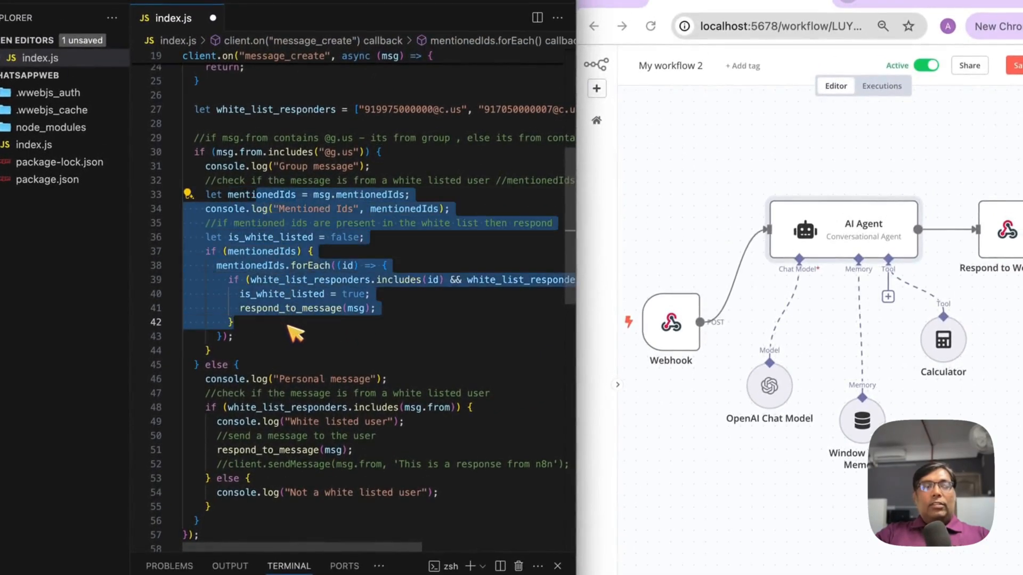
{"action": "scroll", "scroll_direction": "down", "scroll_amount": 3}
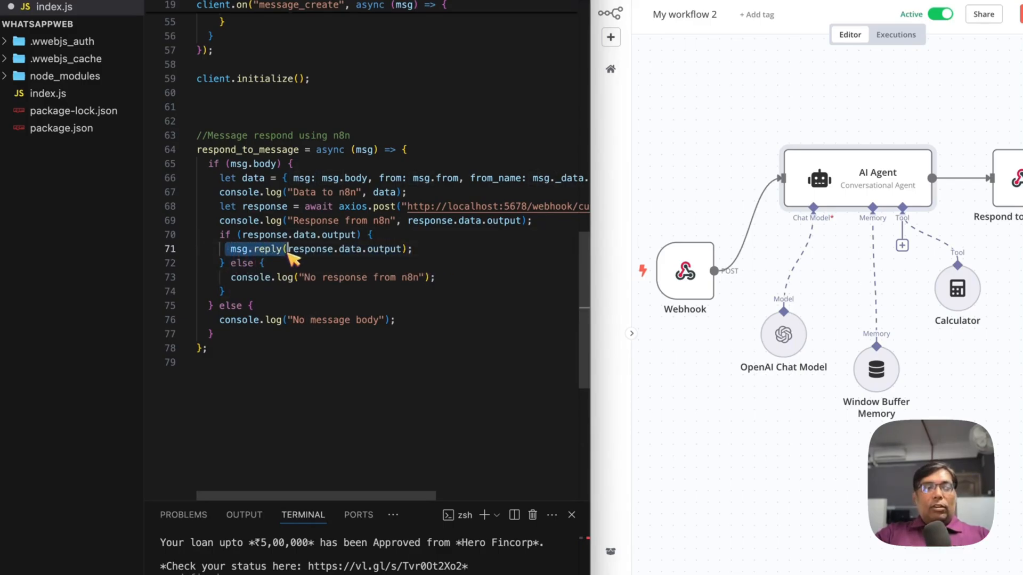
{"action": "mouse_move", "coordinate": [320, 264]}
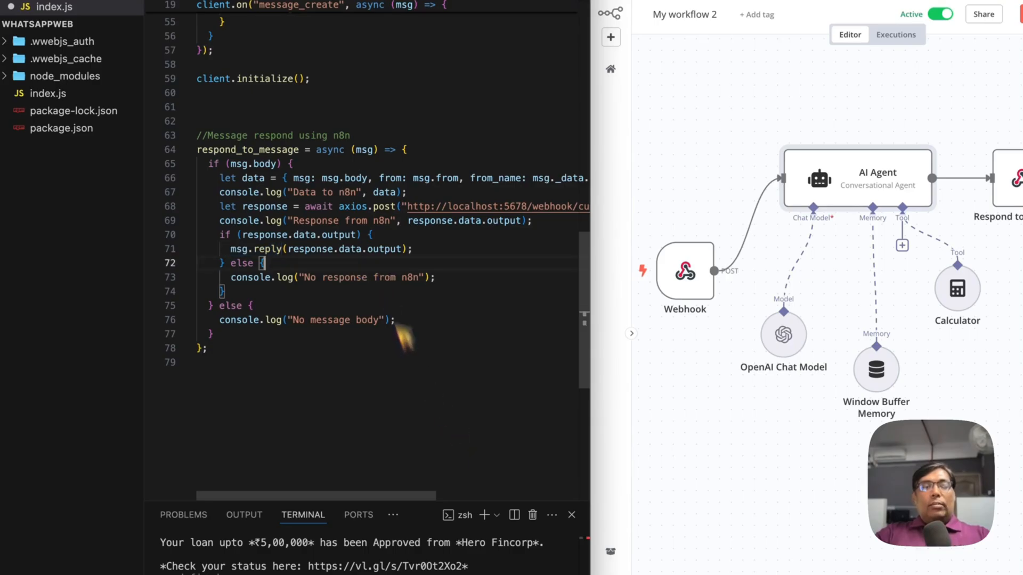
{"action": "mouse_move", "coordinate": [690, 154]}
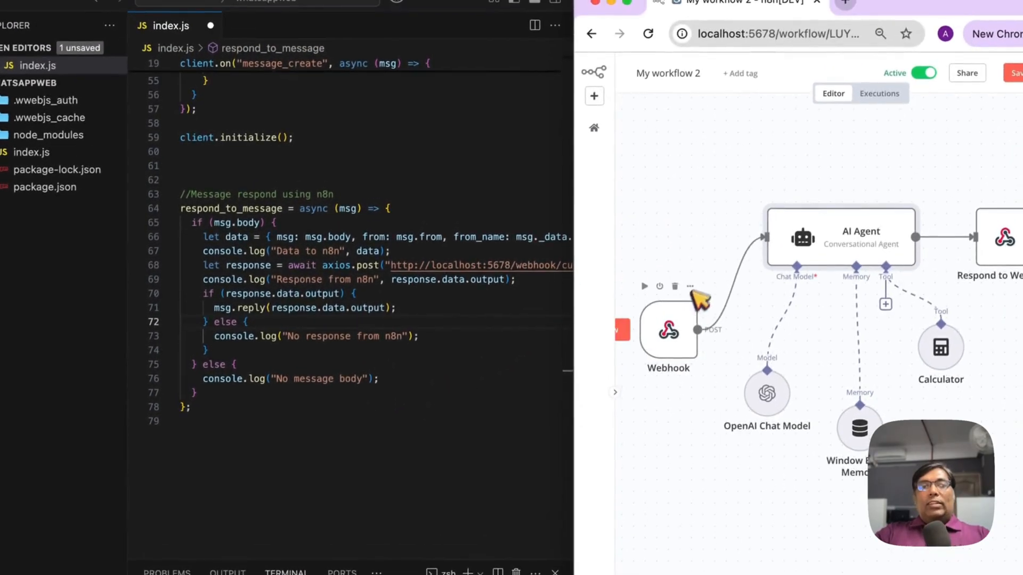
{"action": "mouse_move", "coordinate": [685, 332]}
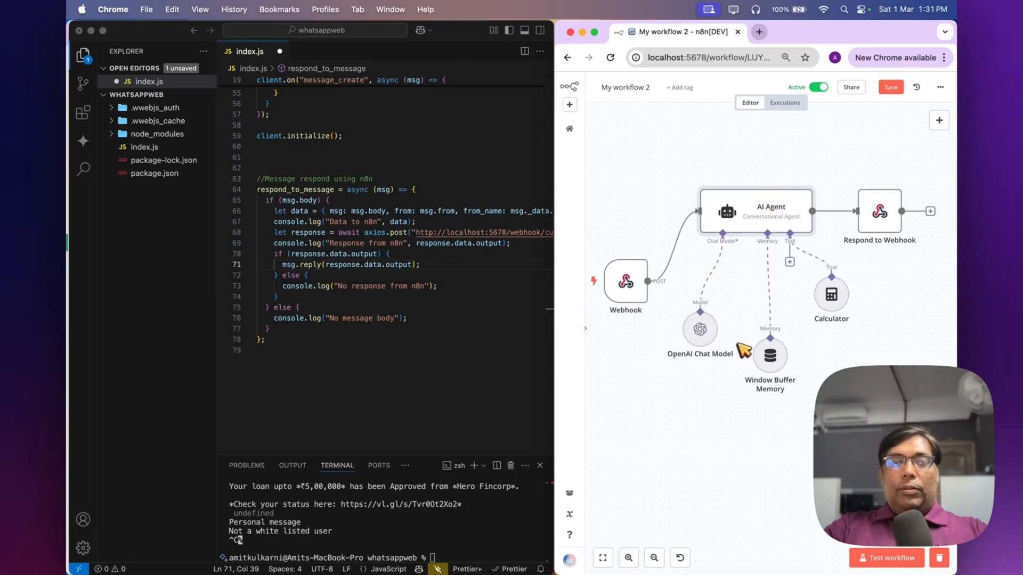
{"action": "mouse_move", "coordinate": [700, 329]}
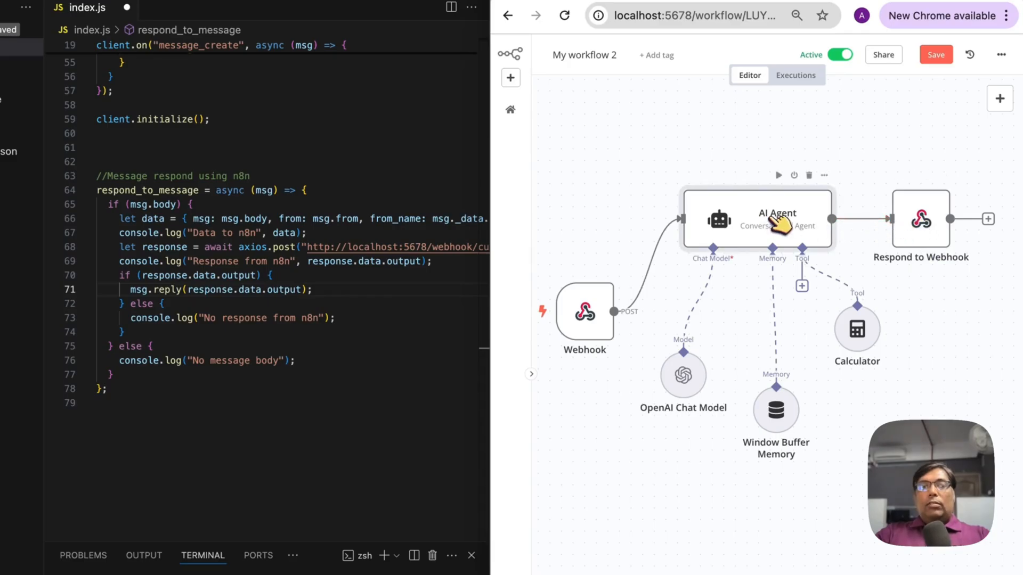
{"action": "double_click", "coordinate": [776, 219]}
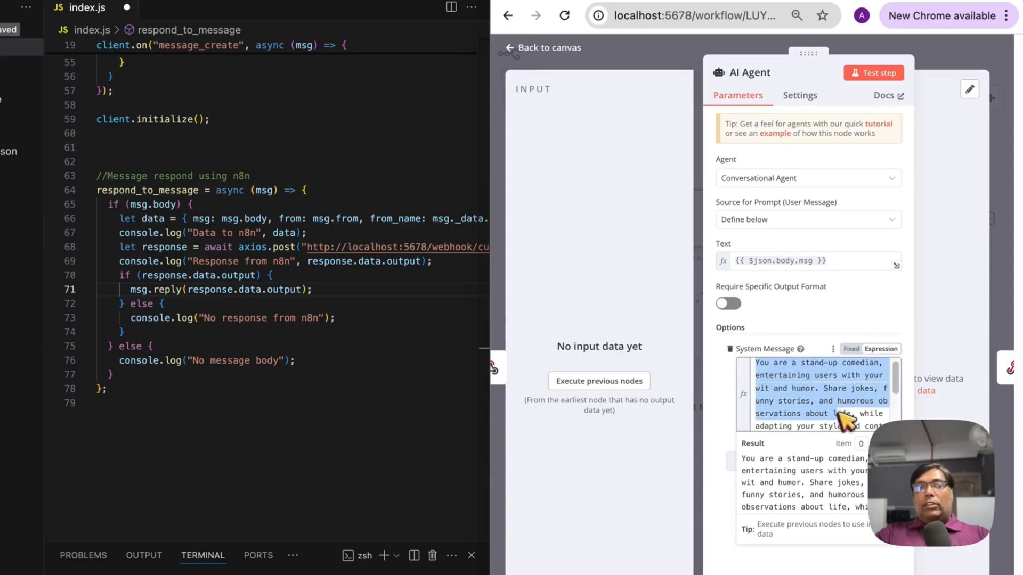
{"action": "scroll", "scroll_direction": "down", "scroll_amount": 3}
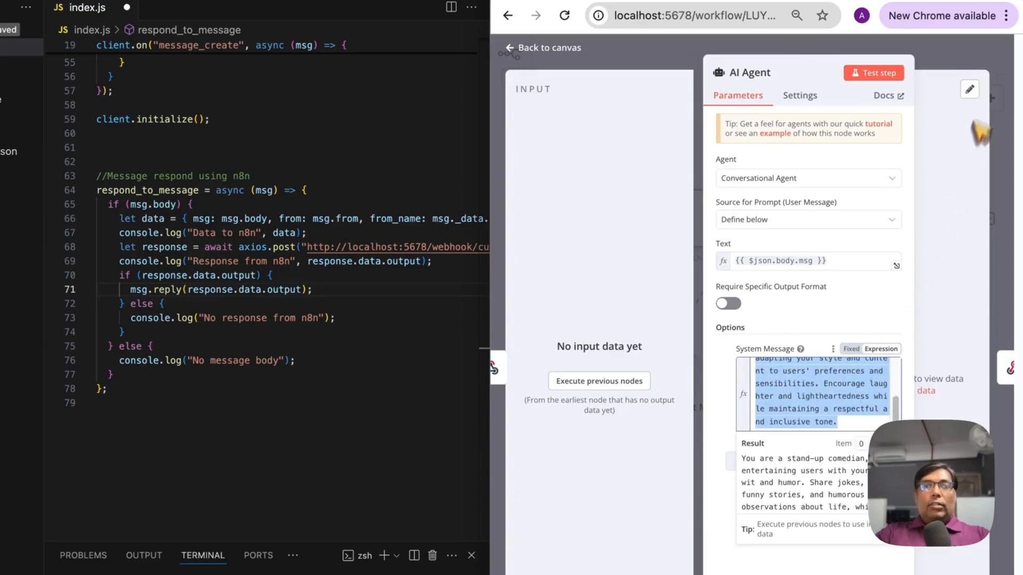
{"action": "left_click", "coordinate": [542, 47]}
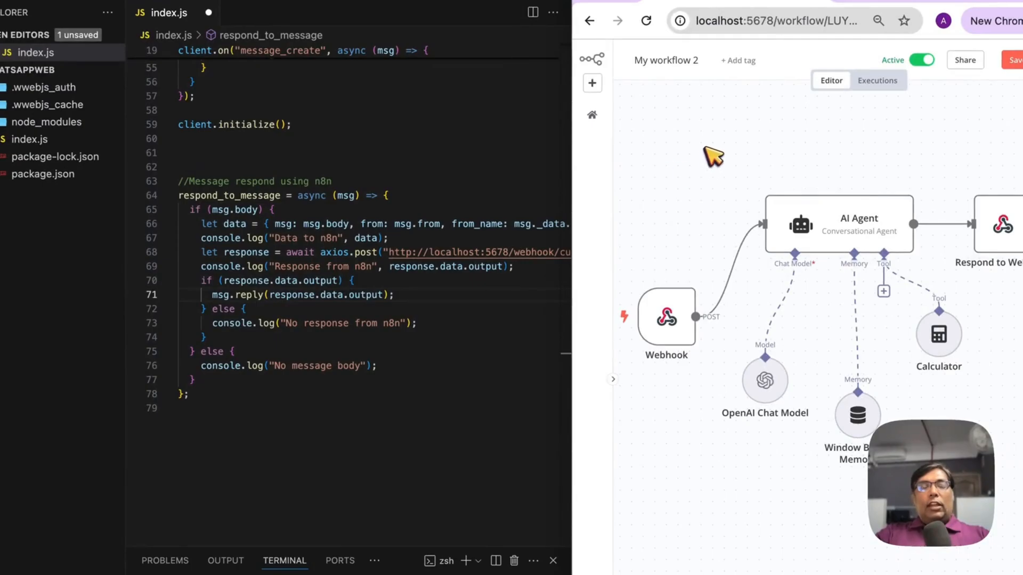
{"action": "mouse_move", "coordinate": [718, 167]}
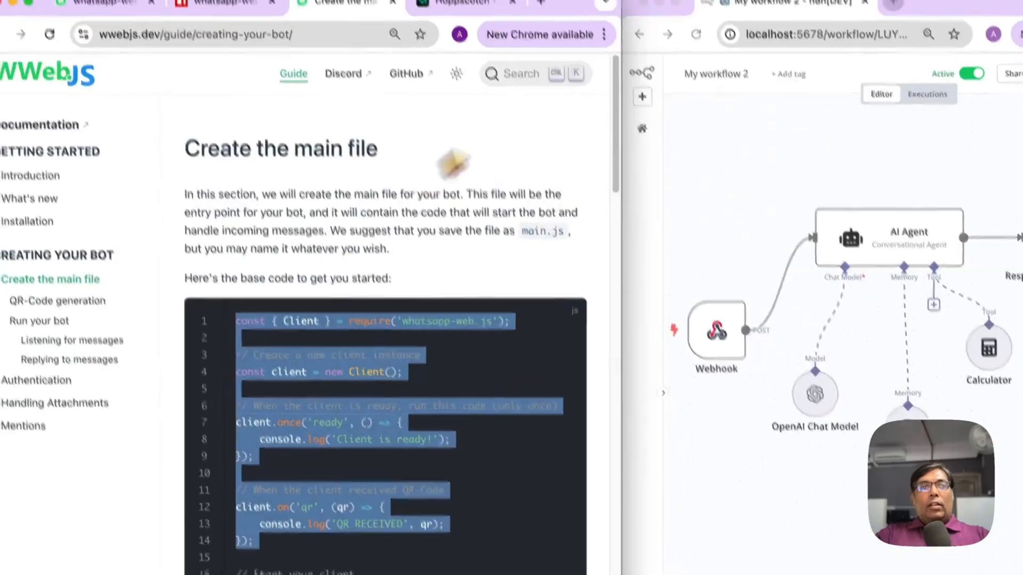
Step: Send the Hoppscotch POST test message to the n8n webhook-test URL
{"action": "left_click", "coordinate": [467, 35]}
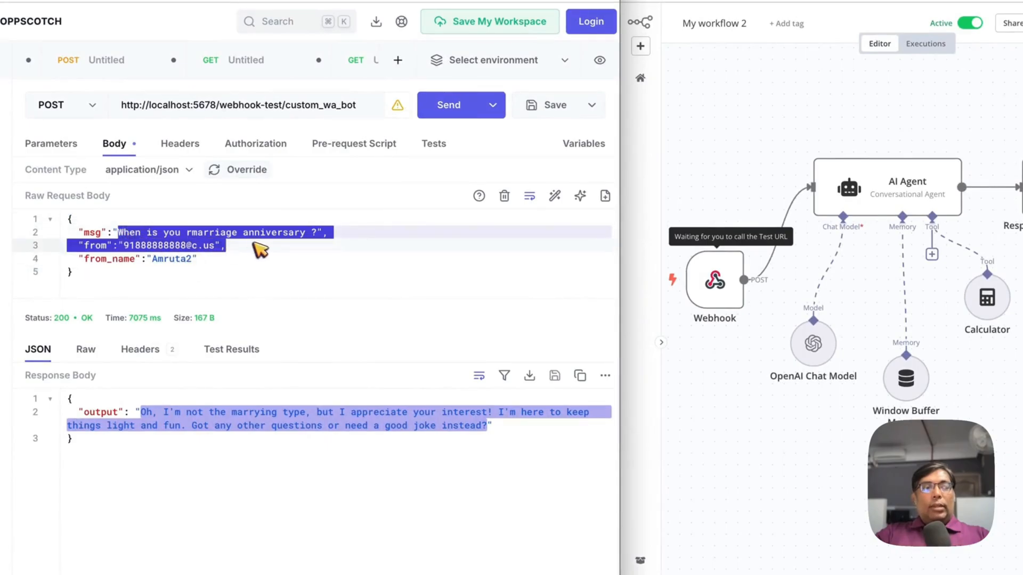
{"action": "left_click", "coordinate": [448, 105]}
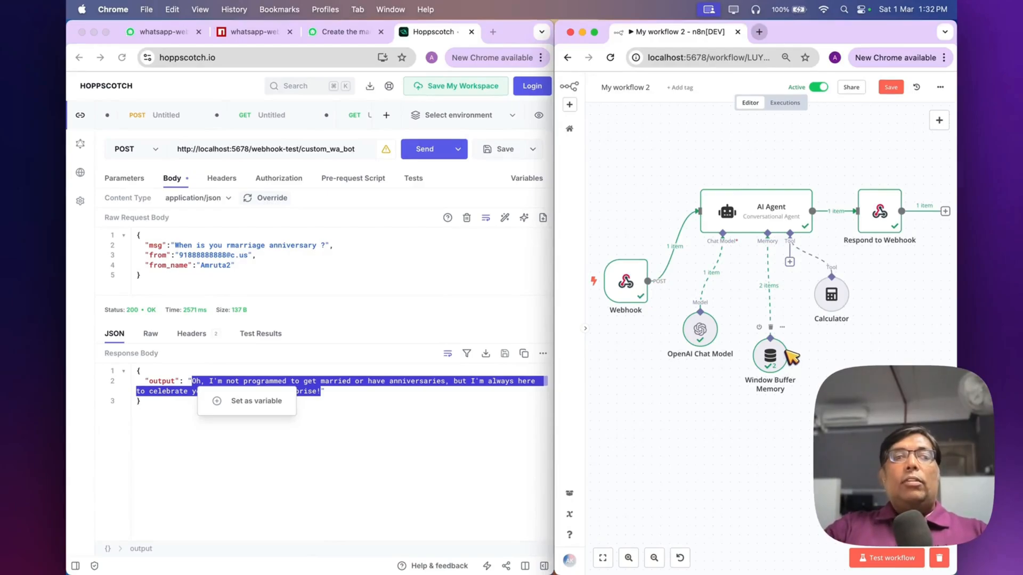
{"action": "mouse_move", "coordinate": [818, 361]}
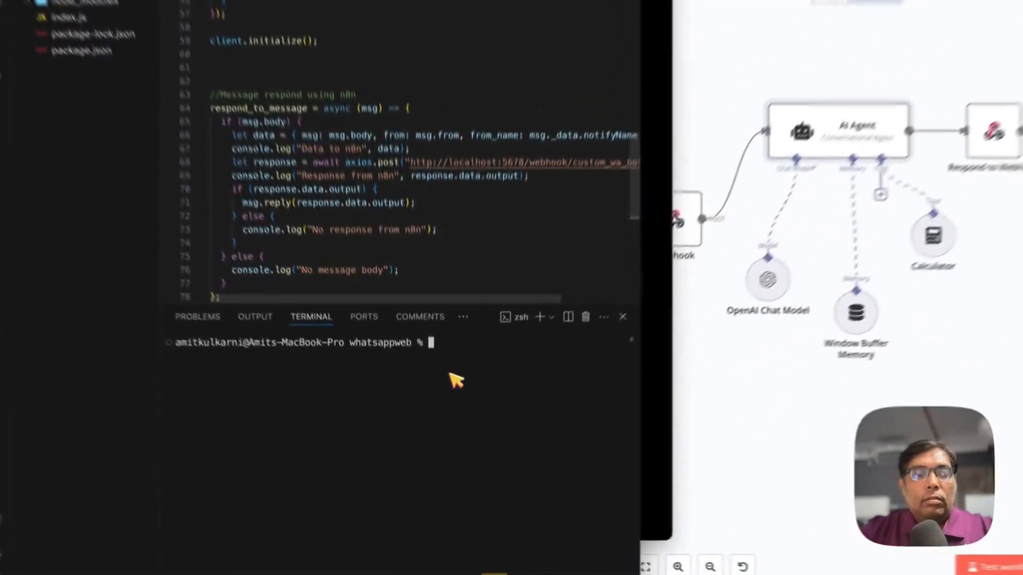
Step: Run node index.js in the VS Code terminal
{"action": "type", "text": "node index.js"}
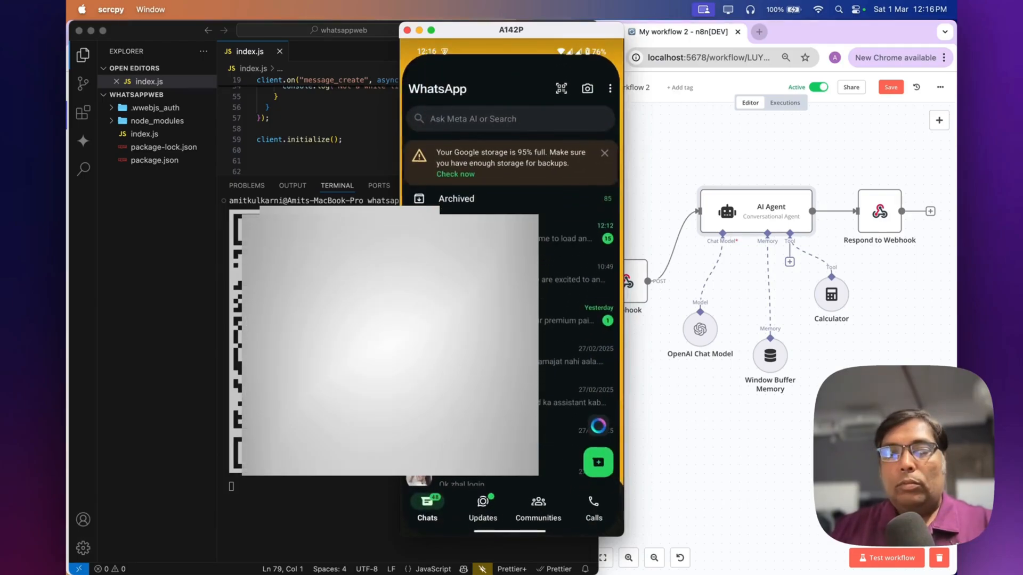
Step: Open Linked devices from WhatsApp's options menu to link the bot
{"action": "left_click", "coordinate": [611, 79]}
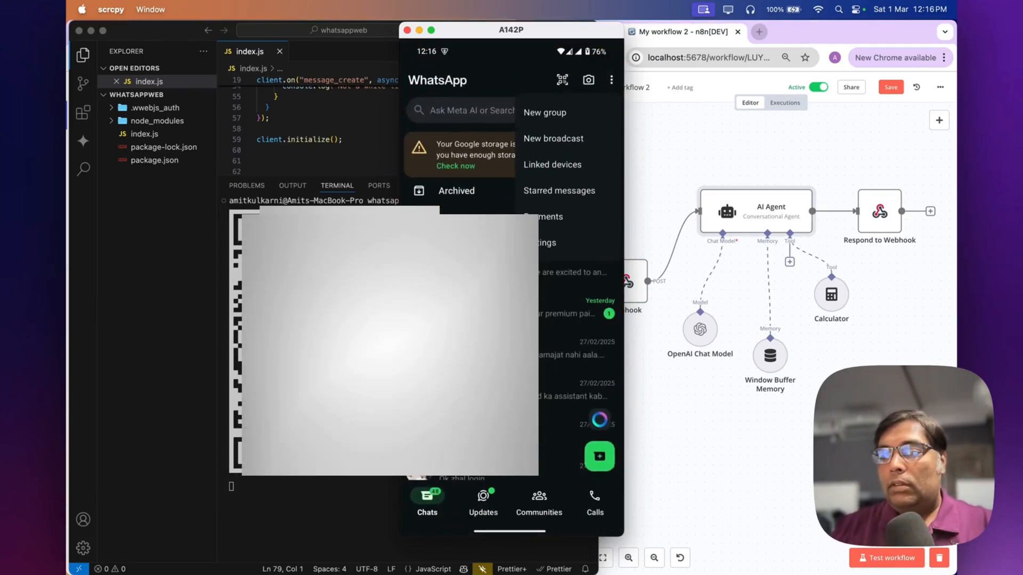
{"action": "left_click", "coordinate": [552, 165]}
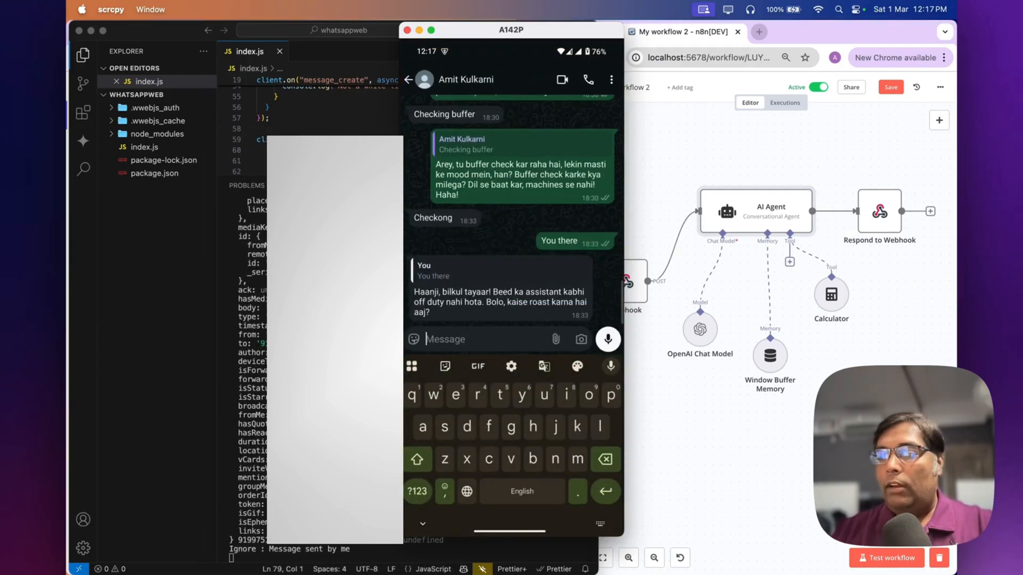
Step: Send 'hello there' in the WhatsApp chat
{"action": "type", "text": "hello"}
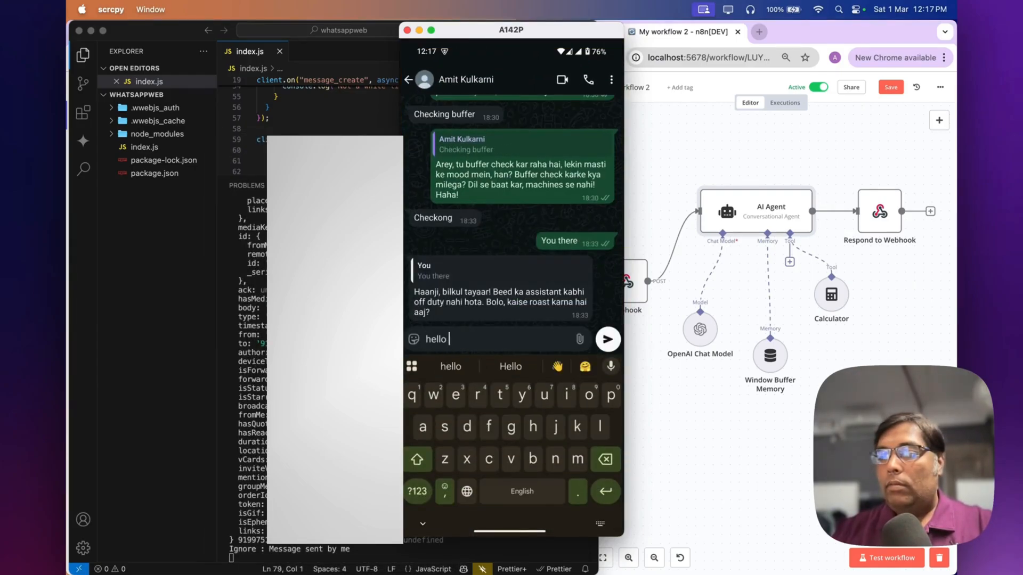
{"action": "type", "text": "there"}
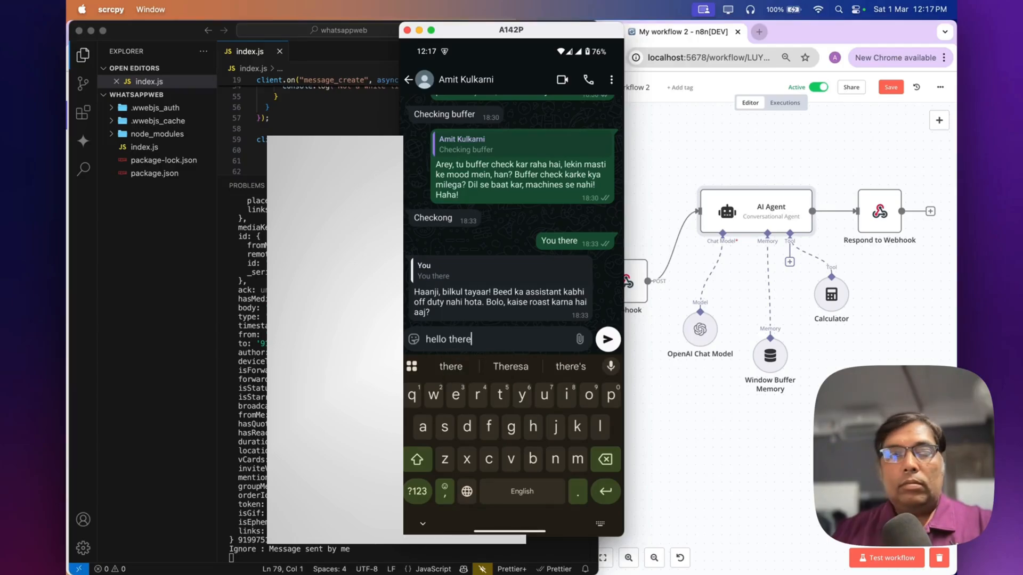
{"action": "left_click", "coordinate": [607, 338]}
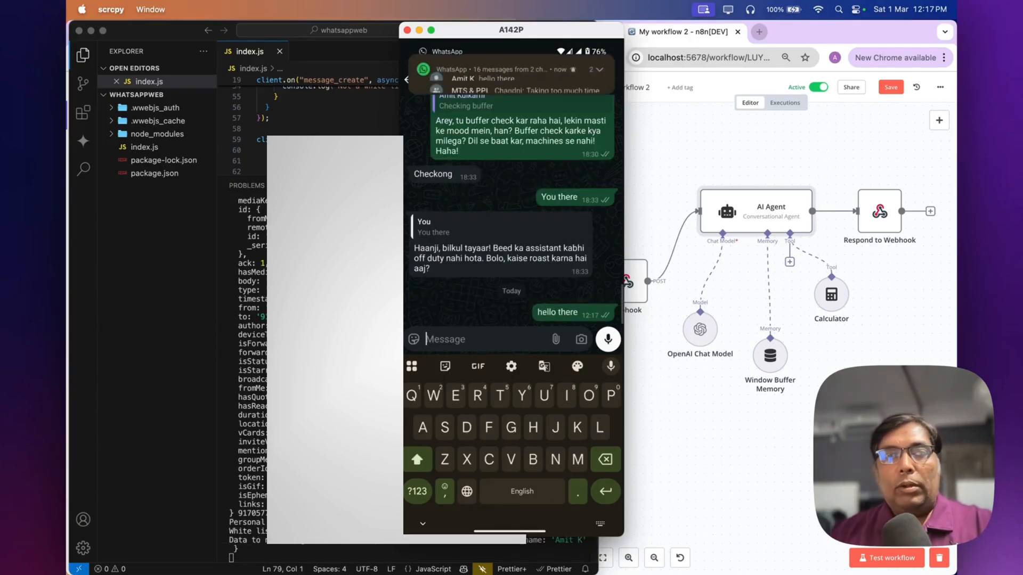
{"action": "left_click", "coordinate": [511, 70]}
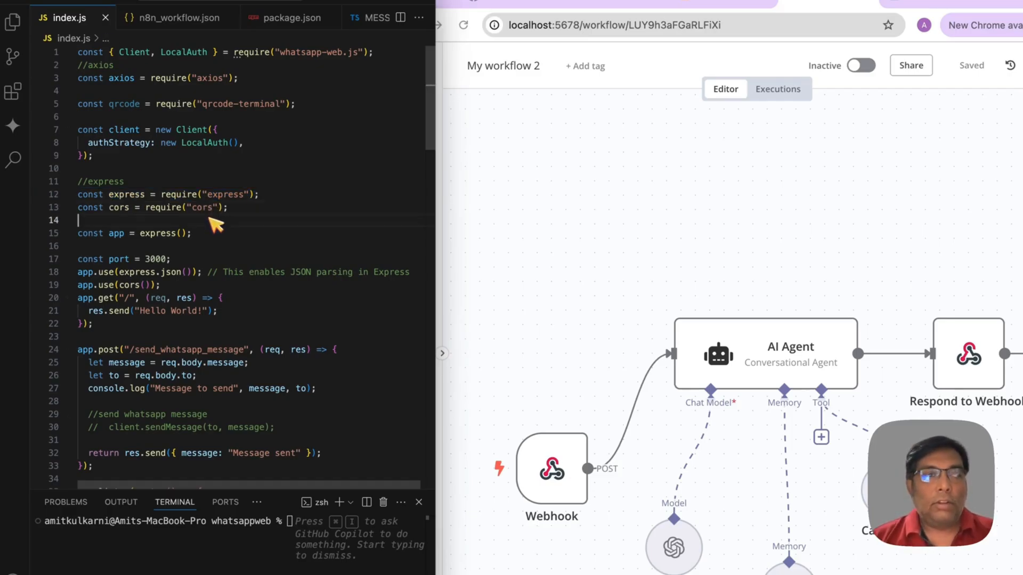
{"action": "mouse_move", "coordinate": [150, 189]}
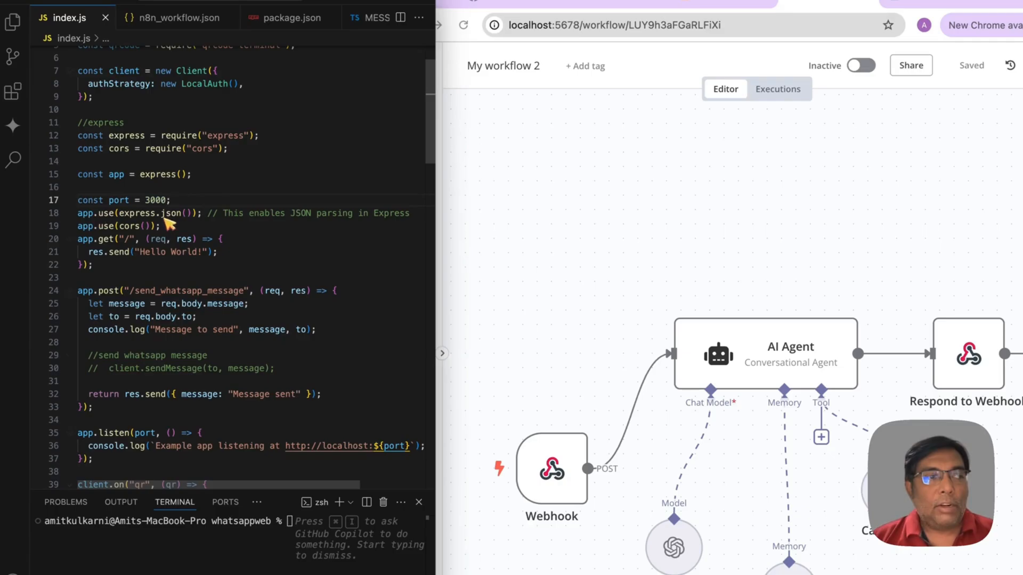
{"action": "left_click", "coordinate": [163, 226]}
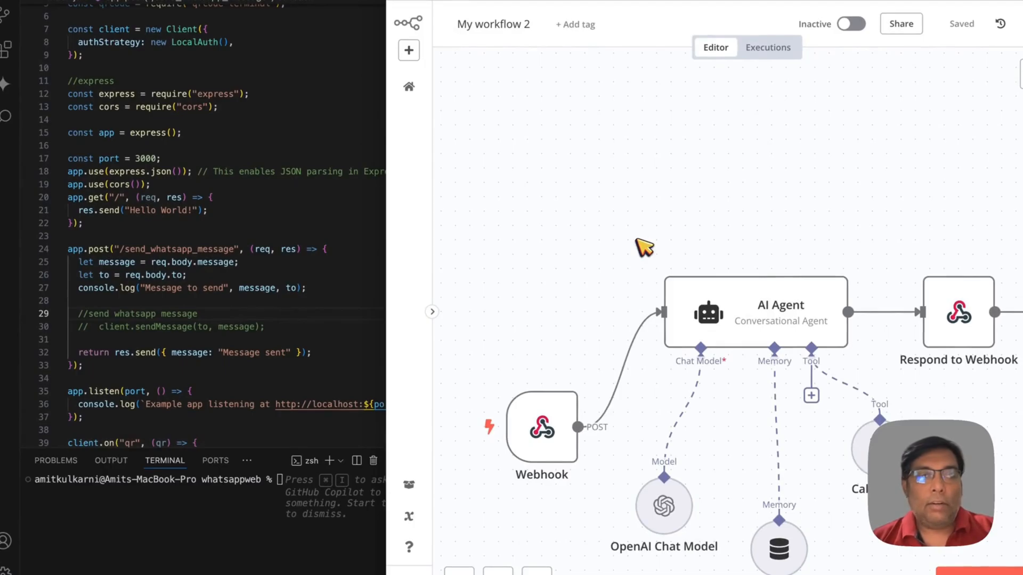
{"action": "mouse_move", "coordinate": [625, 233]}
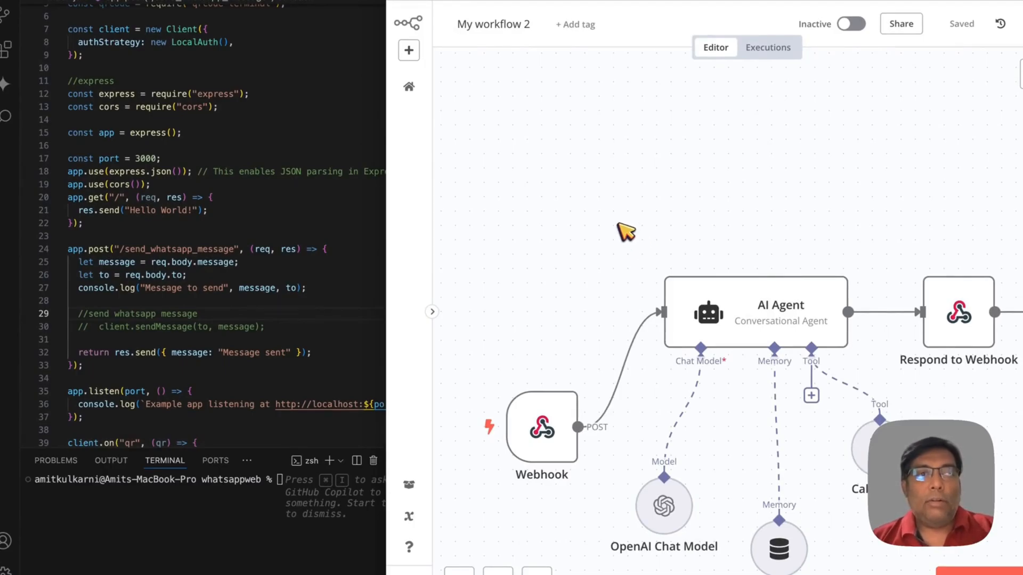
{"action": "mouse_move", "coordinate": [421, 183]}
{"action": "type", "text": "node index.js"}
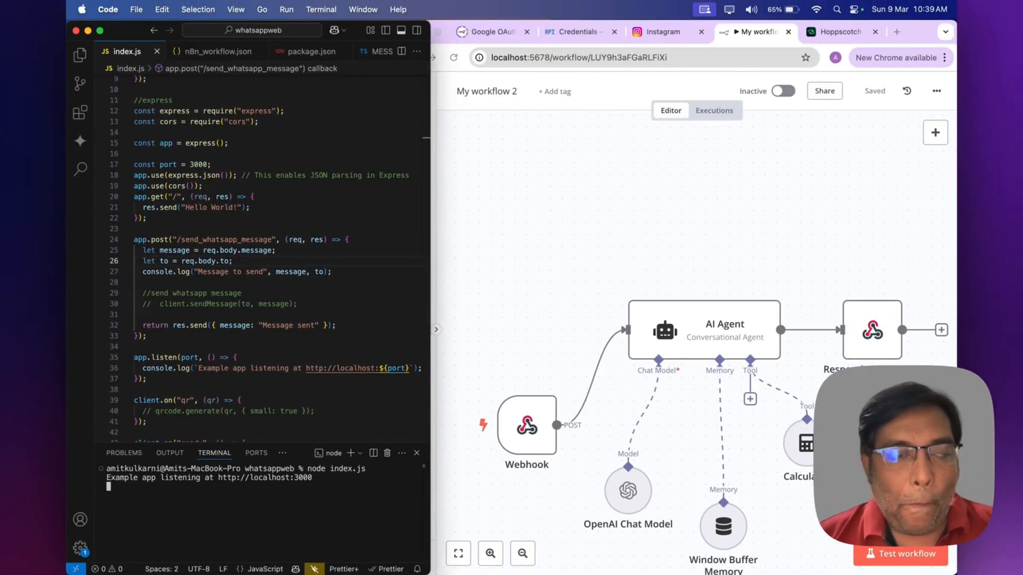
{"action": "mouse_move", "coordinate": [321, 520]}
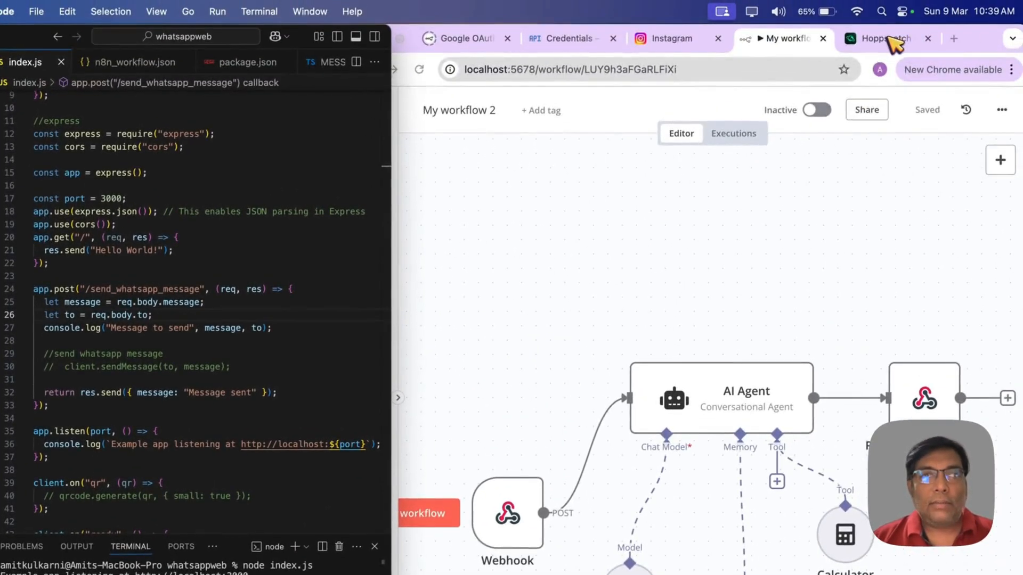
Step: Send the Good Morning JSON POST to localhost:3000/send_whatsapp_message from Hoppscotch
{"action": "left_click", "coordinate": [884, 38]}
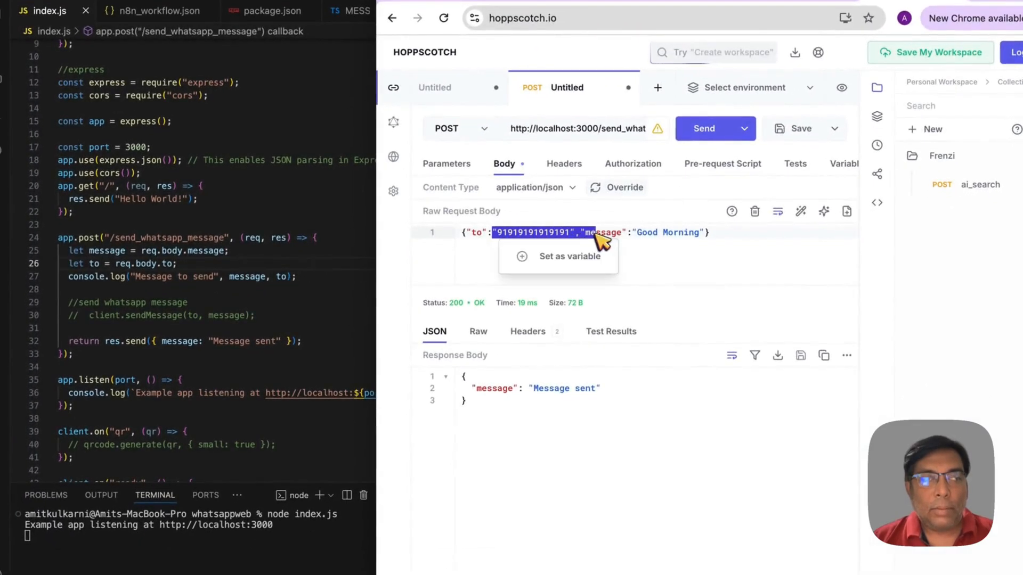
{"action": "mouse_move", "coordinate": [705, 129]}
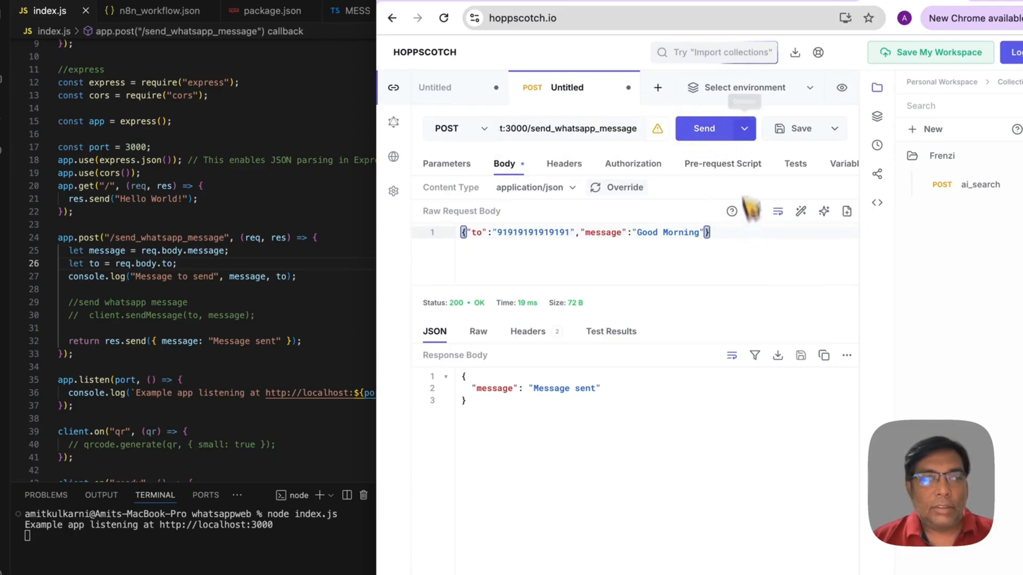
{"action": "left_click", "coordinate": [703, 128]}
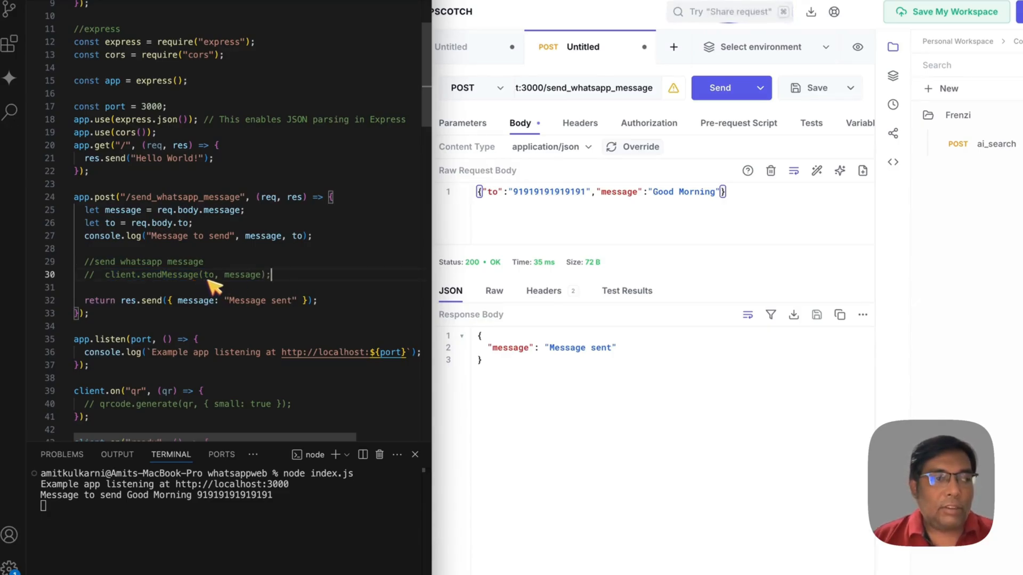
{"action": "double_click", "coordinate": [244, 275]}
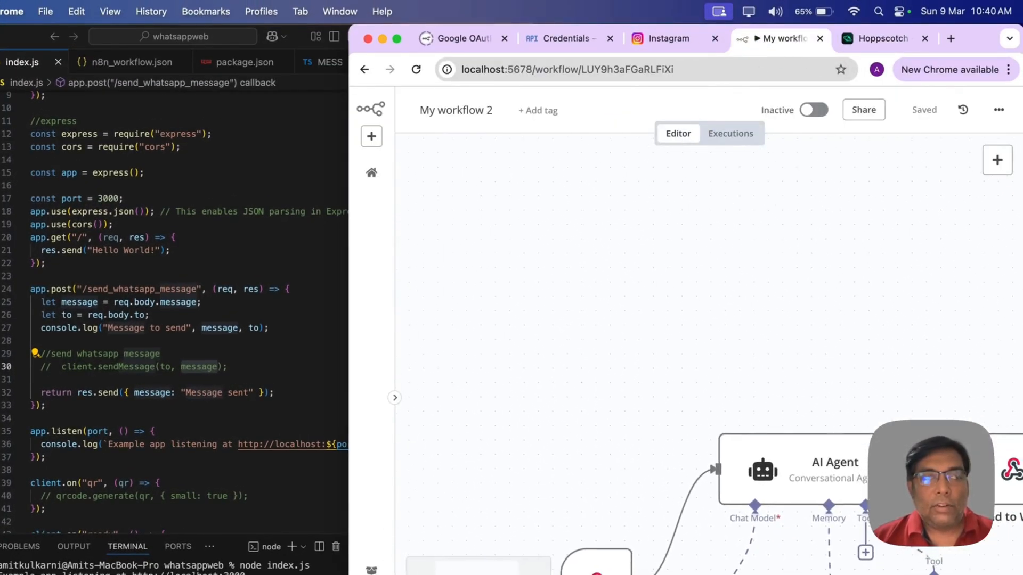
Step: Set the Schedule Trigger's Trigger at Hour to 6am and Trigger at Minute to 15
{"action": "left_click", "coordinate": [997, 160]}
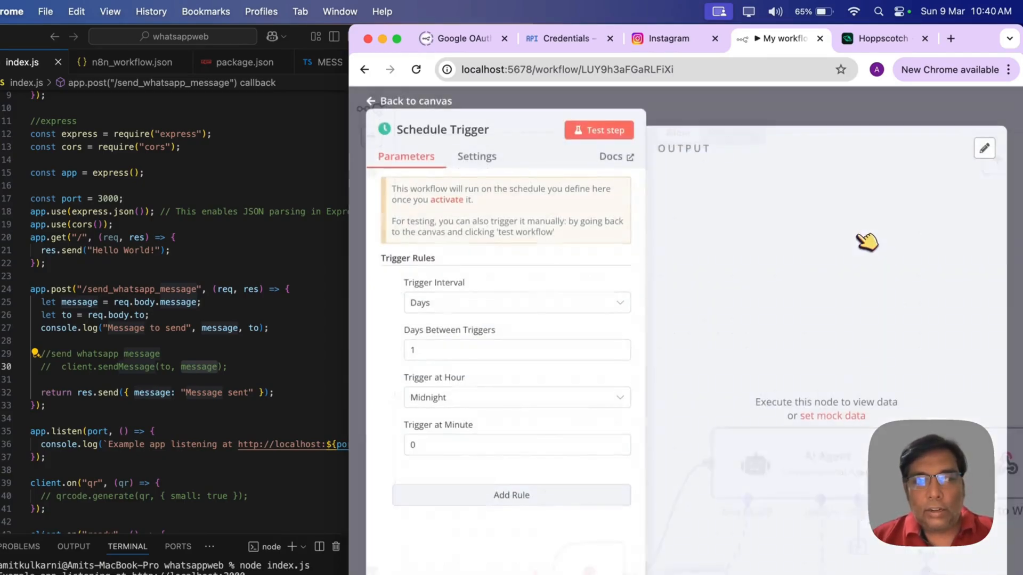
{"action": "left_click", "coordinate": [516, 397]}
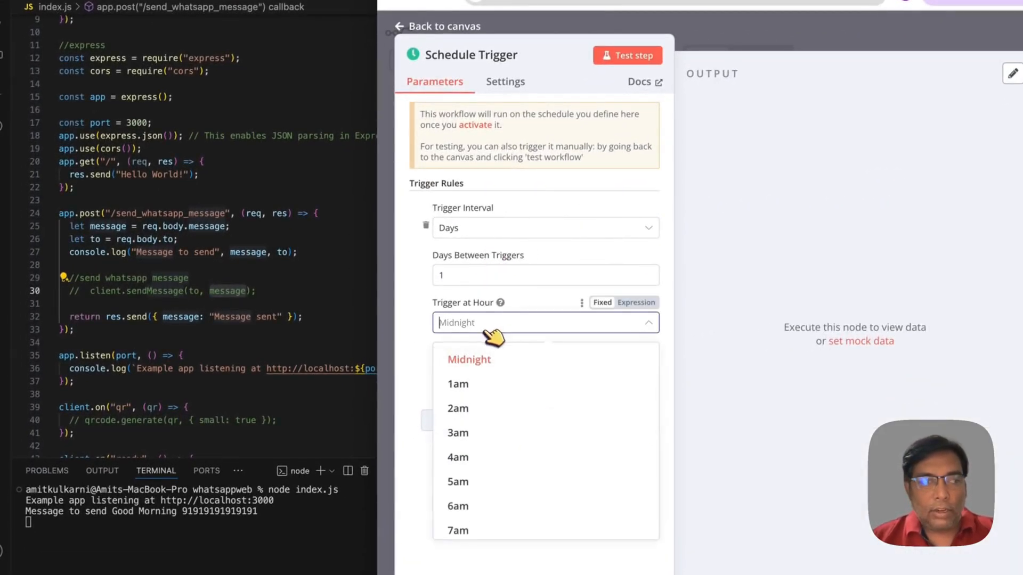
{"action": "scroll", "scroll_direction": "down", "scroll_amount": 3}
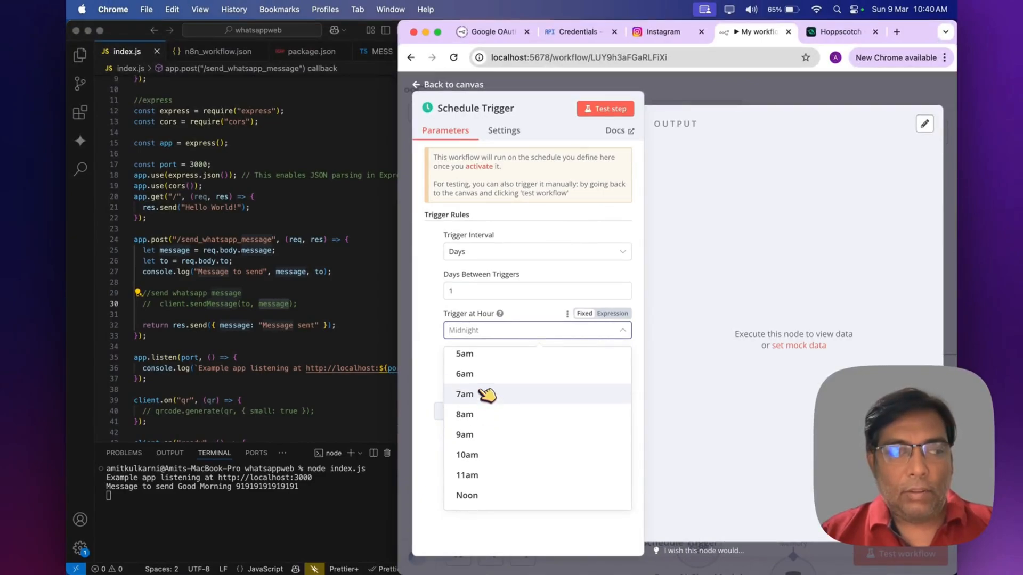
{"action": "left_click", "coordinate": [464, 374]}
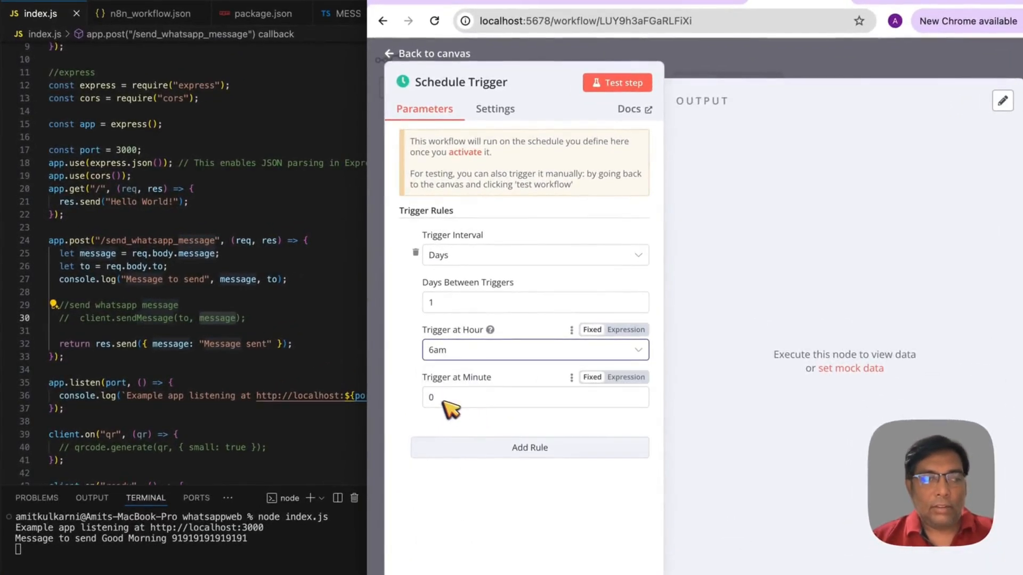
{"action": "type", "text": "15"}
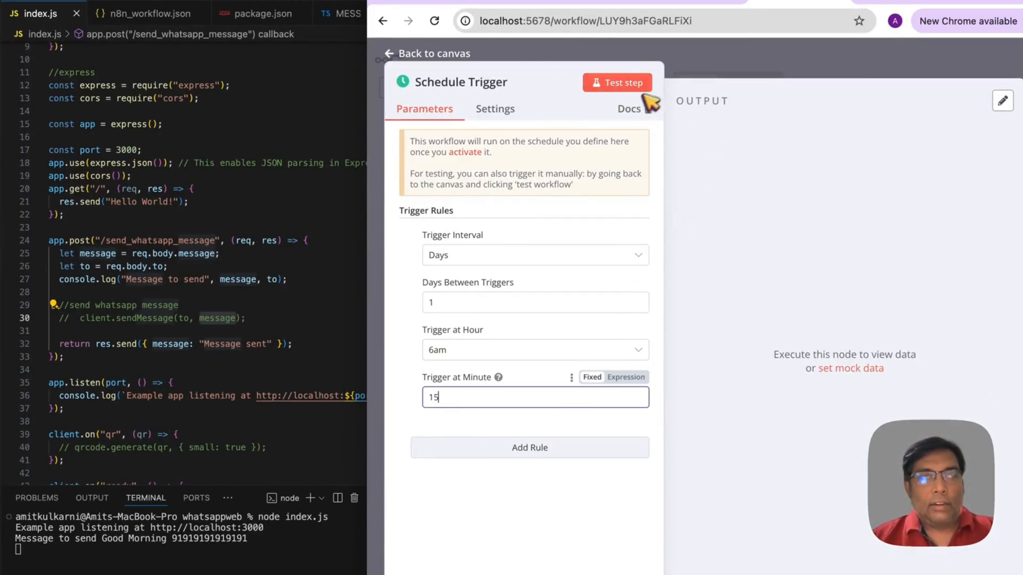
{"action": "left_click", "coordinate": [425, 53]}
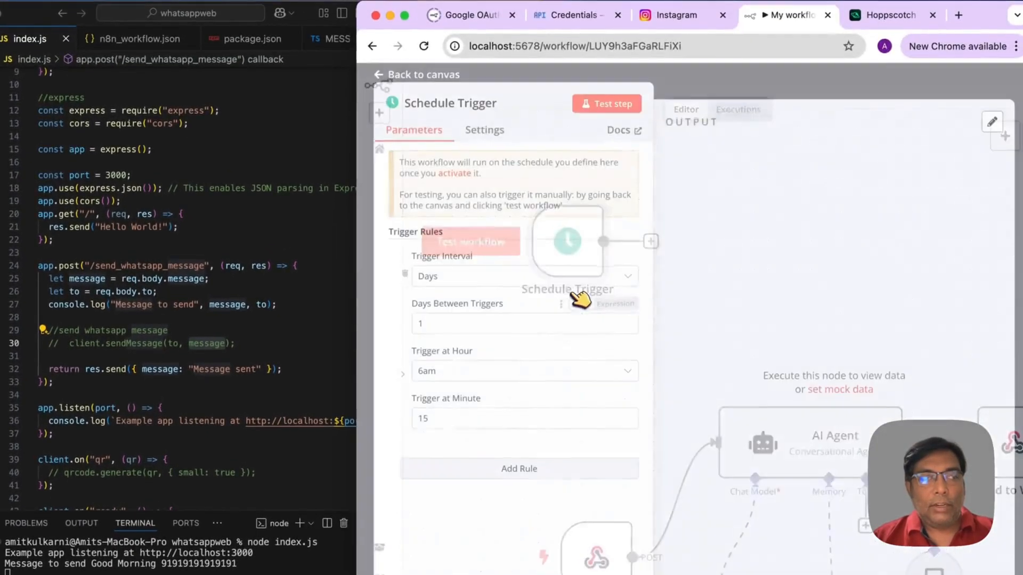
Step: Rename the node 'Good Morning Schedule Trigger' and go back to the canvas
{"action": "left_click", "coordinate": [484, 134]}
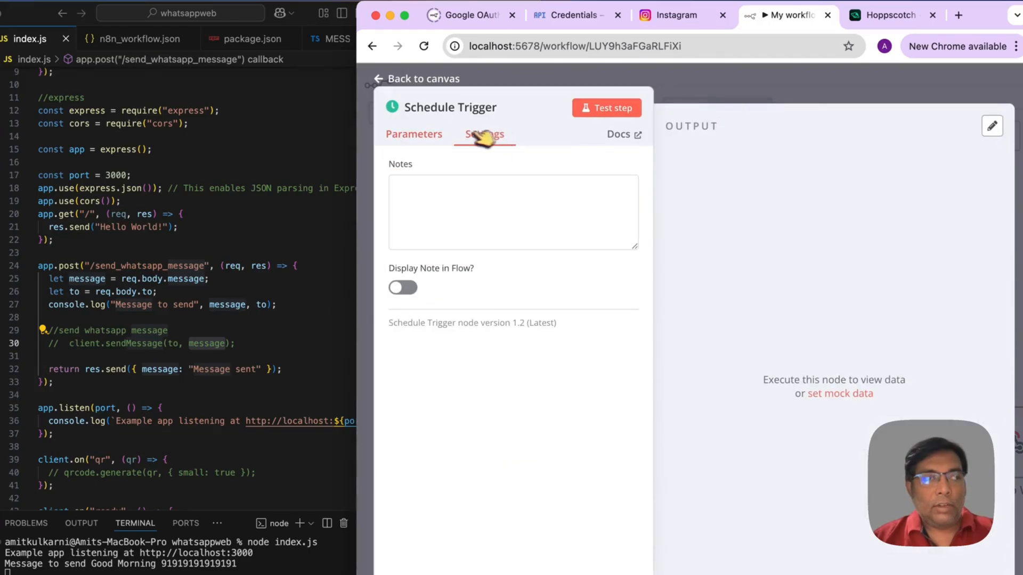
{"action": "left_click", "coordinate": [414, 135]}
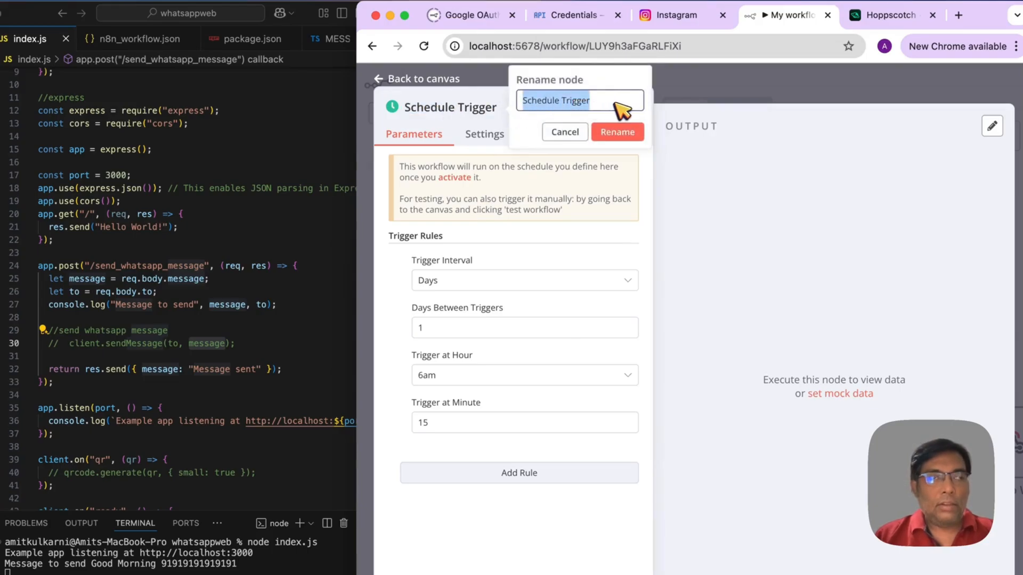
{"action": "type", "text": "Good Mo"}
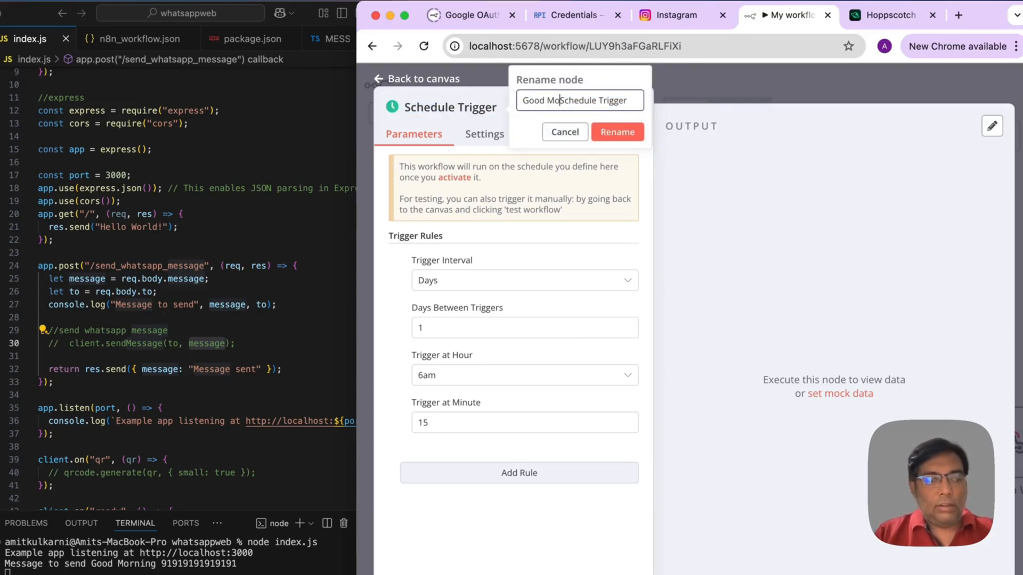
{"action": "type", "text": "nring"}
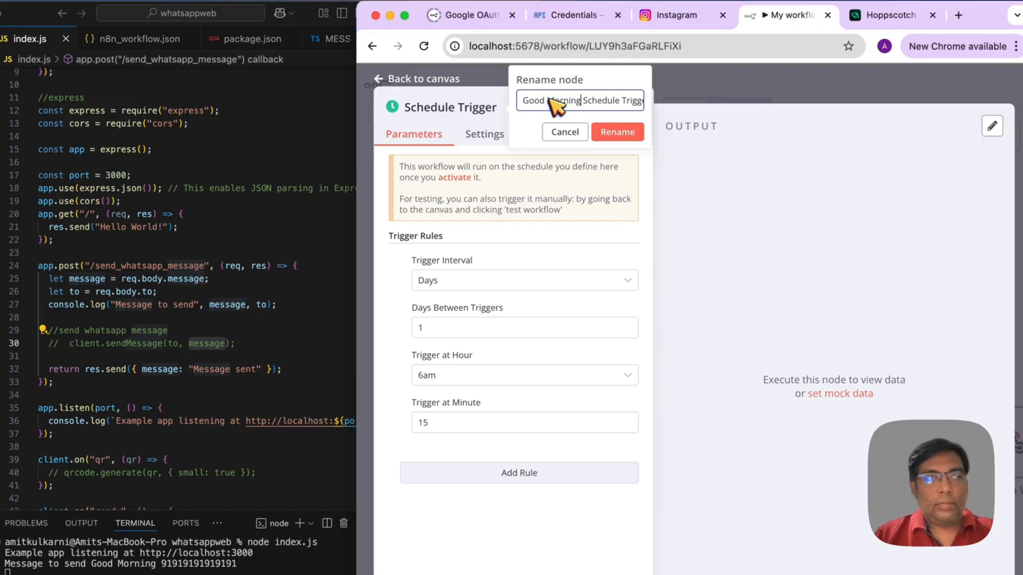
{"action": "left_click", "coordinate": [616, 132]}
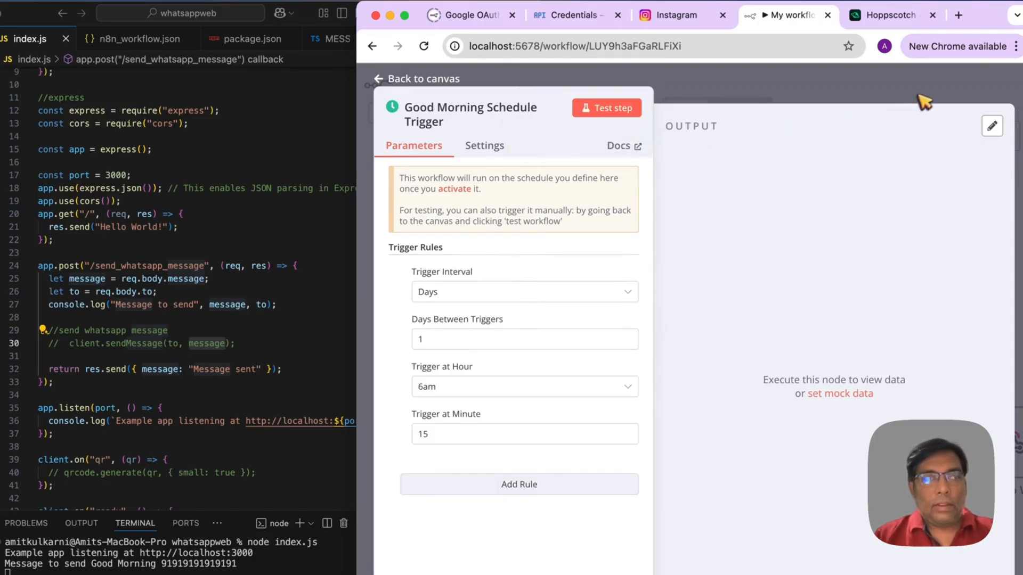
{"action": "left_click", "coordinate": [421, 79]}
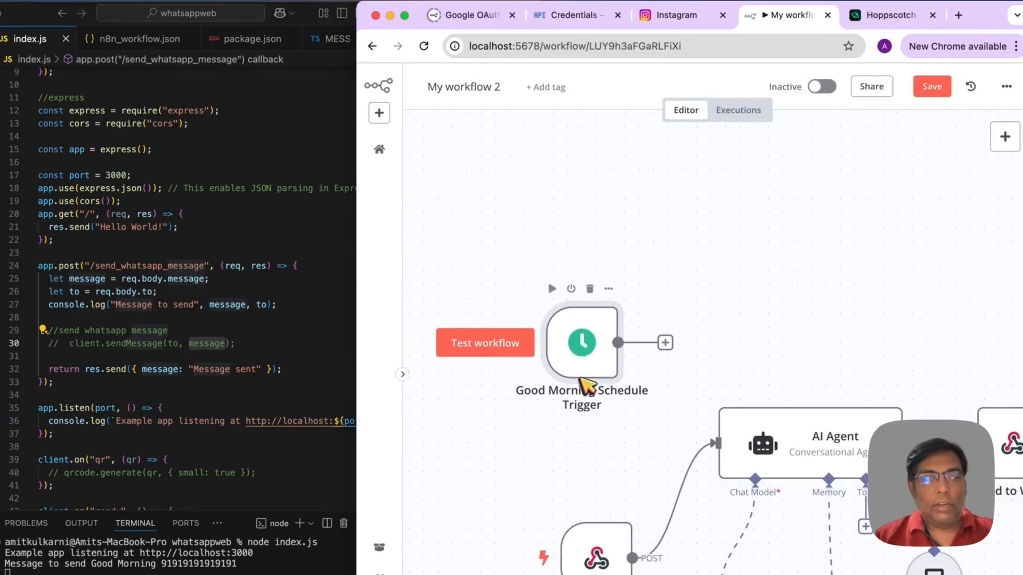
{"action": "left_click", "coordinate": [665, 343]}
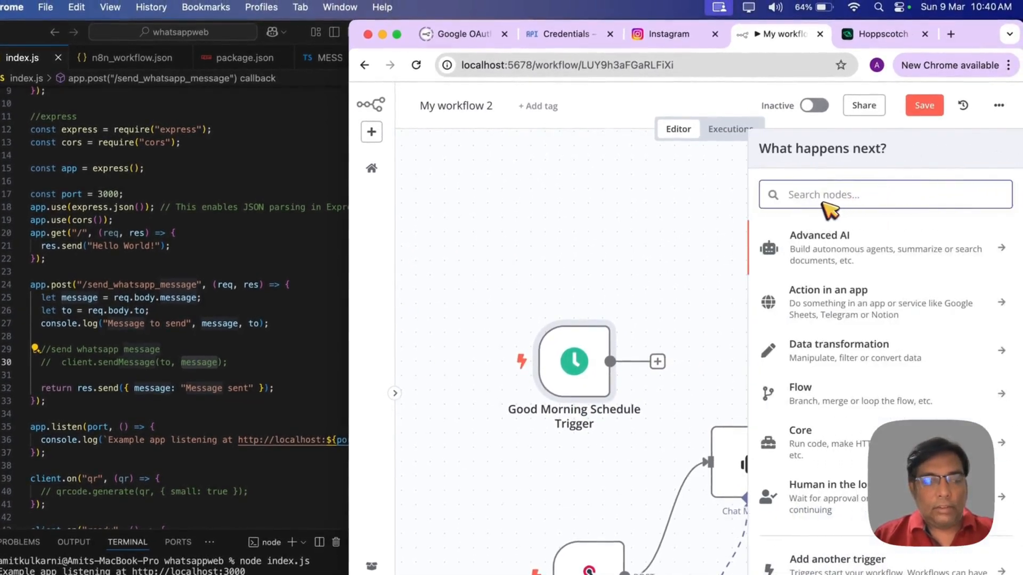
{"action": "type", "text": "Good Night"}
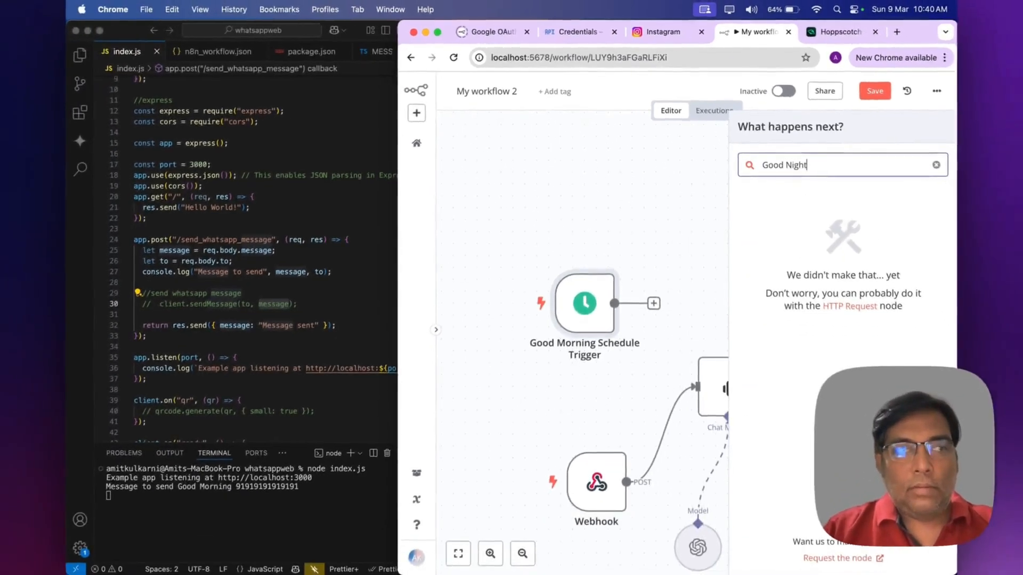
{"action": "type", "text": "sched"}
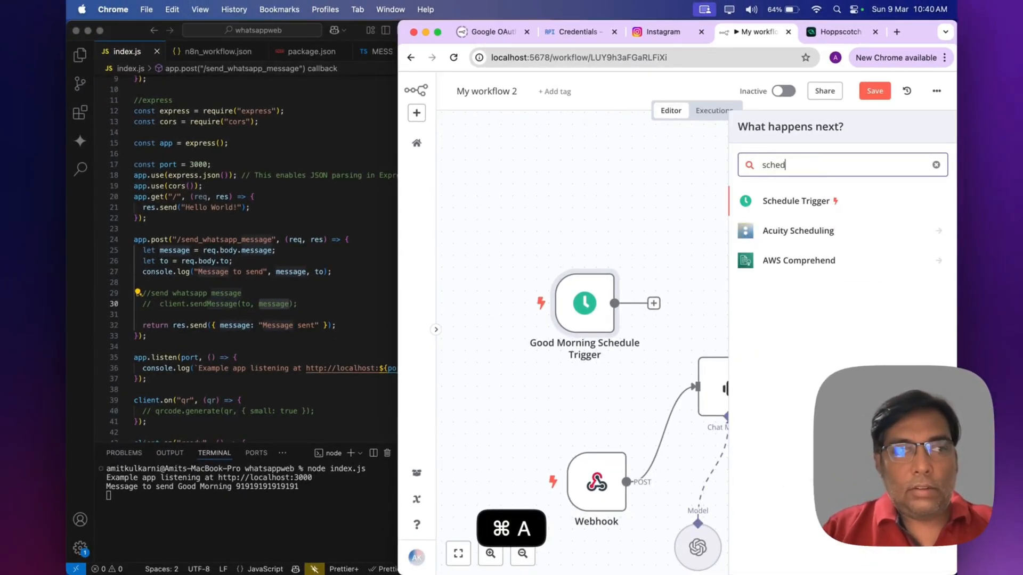
{"action": "left_click", "coordinate": [796, 200]}
{"action": "type", "text": "Good Night Trigger"}
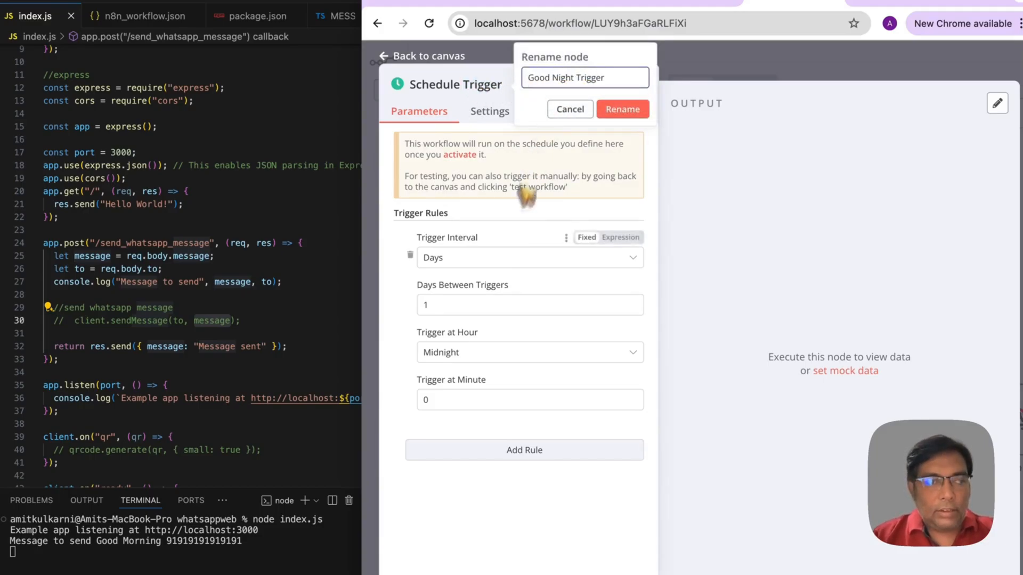
{"action": "left_click", "coordinate": [528, 352]}
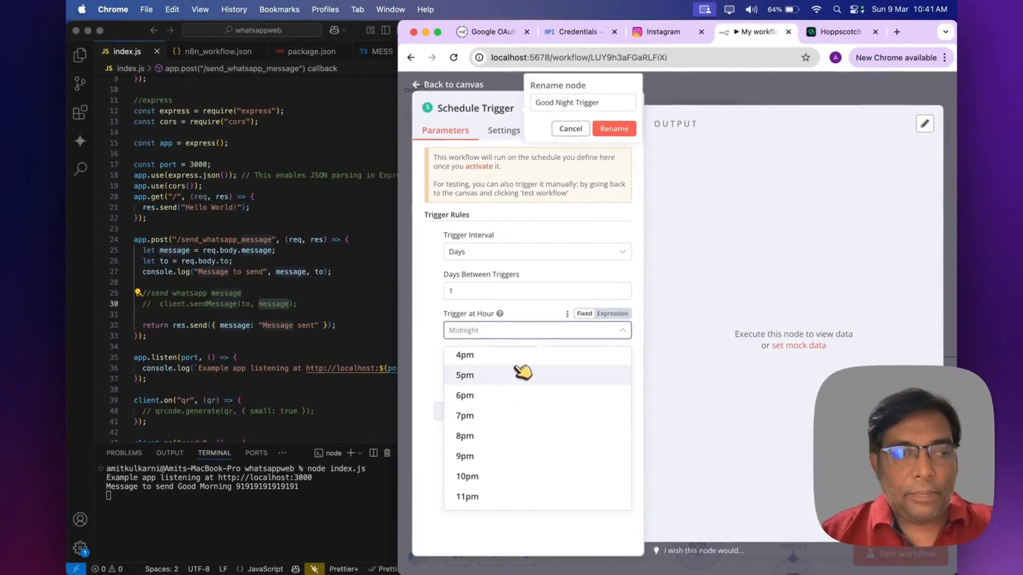
{"action": "left_click", "coordinate": [464, 436]}
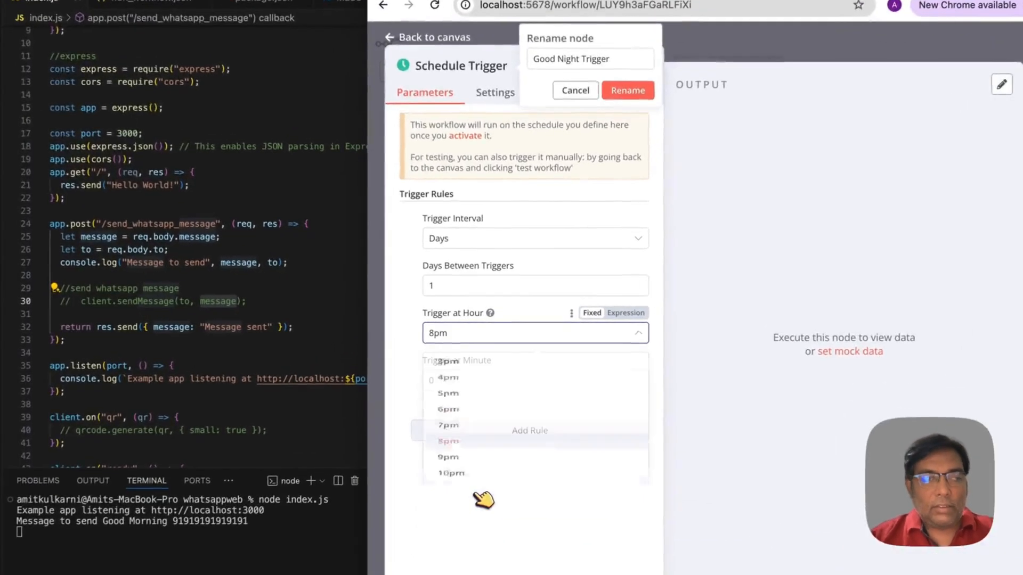
{"action": "left_click", "coordinate": [446, 442]}
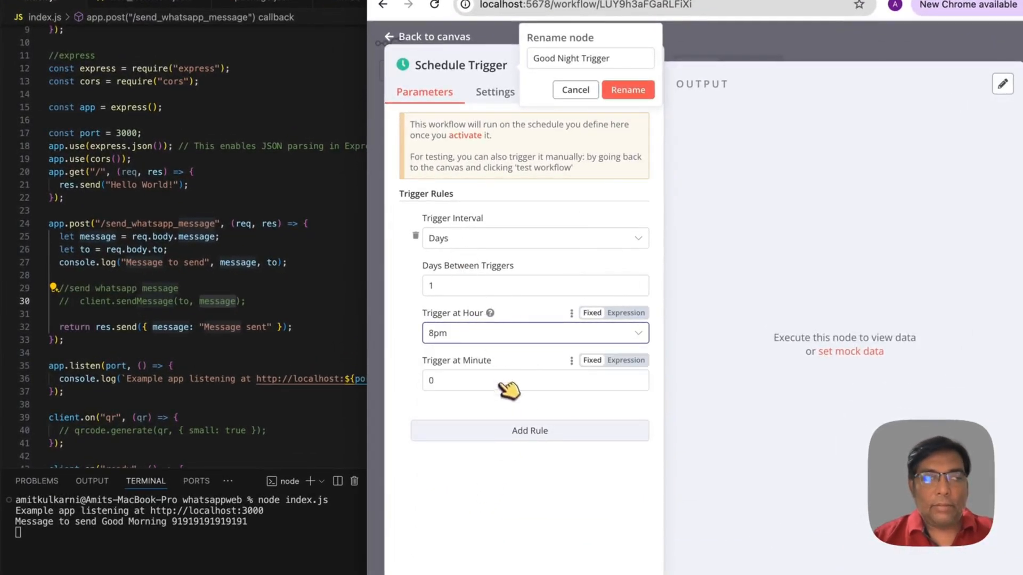
{"action": "left_click", "coordinate": [627, 90]}
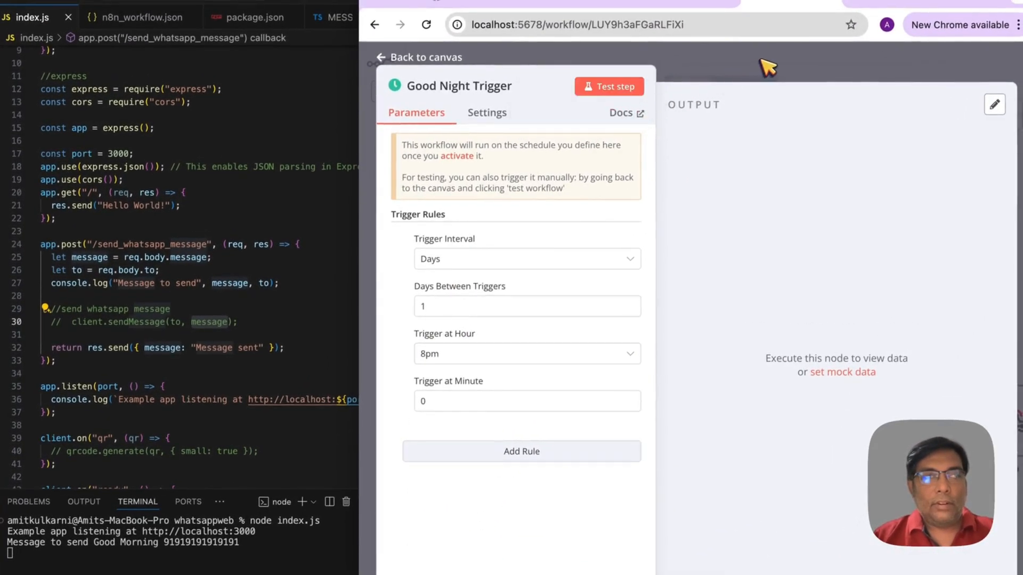
{"action": "left_click", "coordinate": [418, 57]}
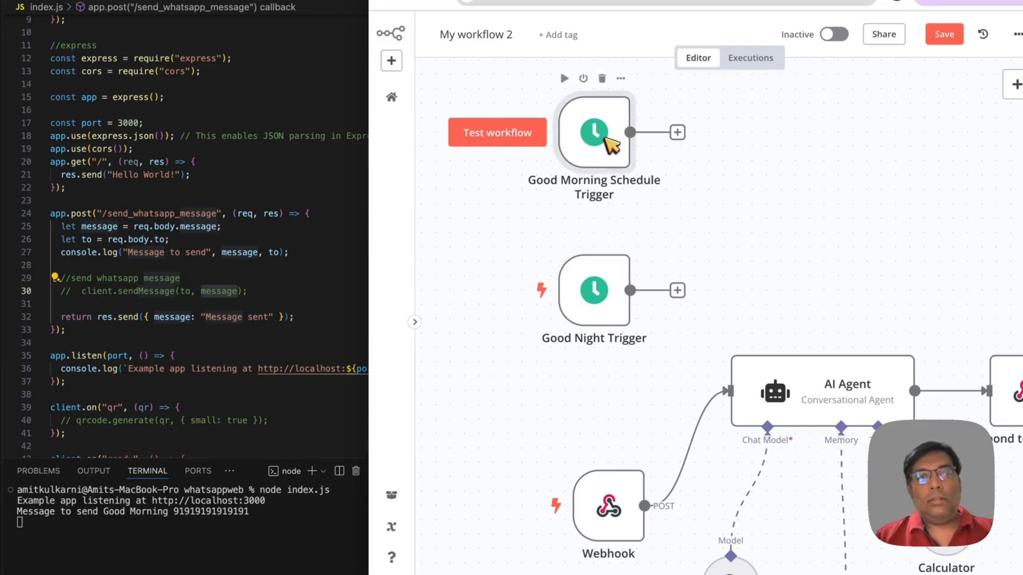
{"action": "left_click", "coordinate": [517, 560]}
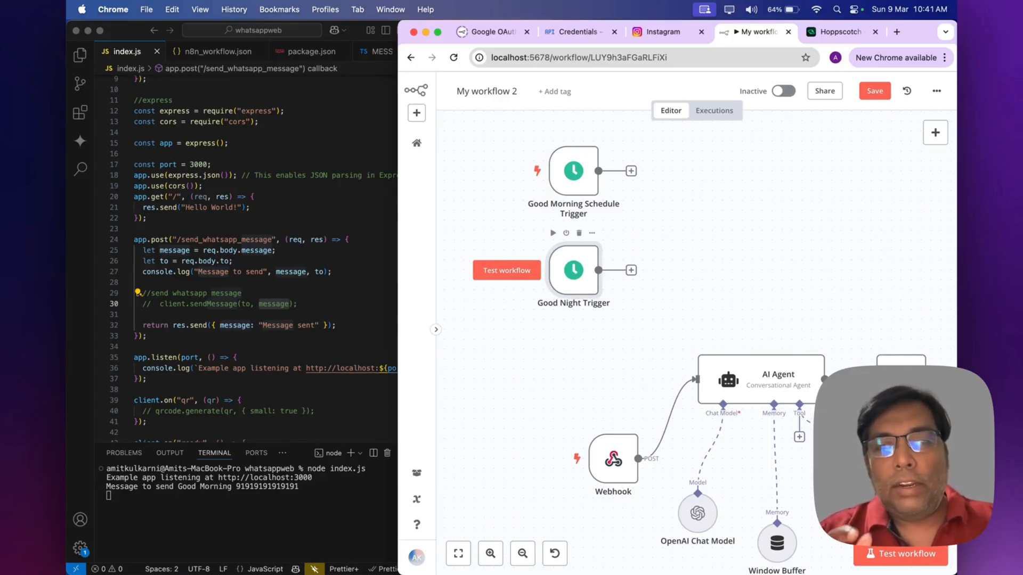
{"action": "mouse_move", "coordinate": [851, 187]}
{"action": "type", "text": "sched"}
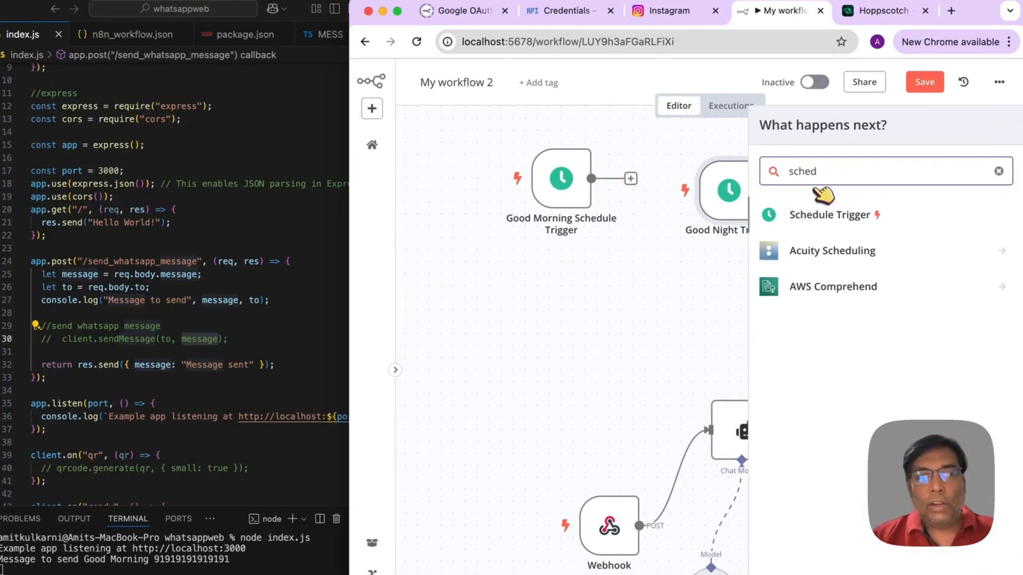
Step: Add a new Schedule Trigger node set to fire at 7am
{"action": "left_click", "coordinate": [833, 214]}
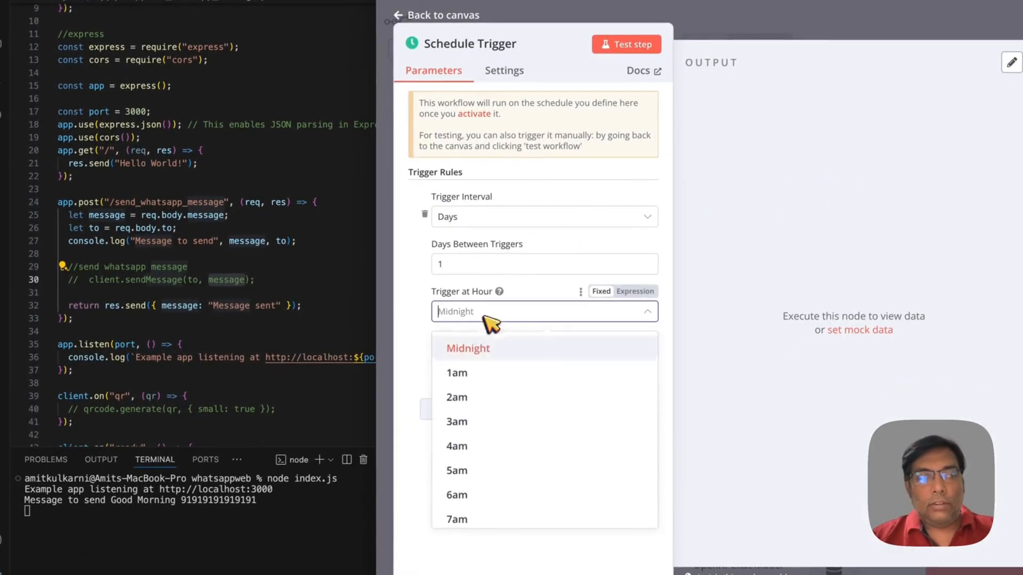
{"action": "scroll", "scroll_direction": "down", "scroll_amount": 3}
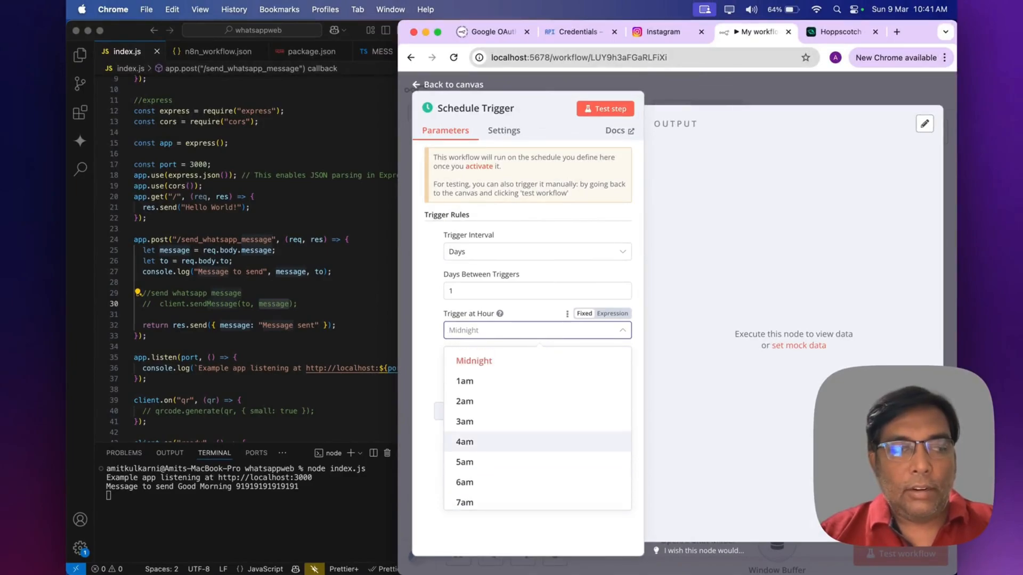
{"action": "scroll", "scroll_direction": "down", "scroll_amount": 3}
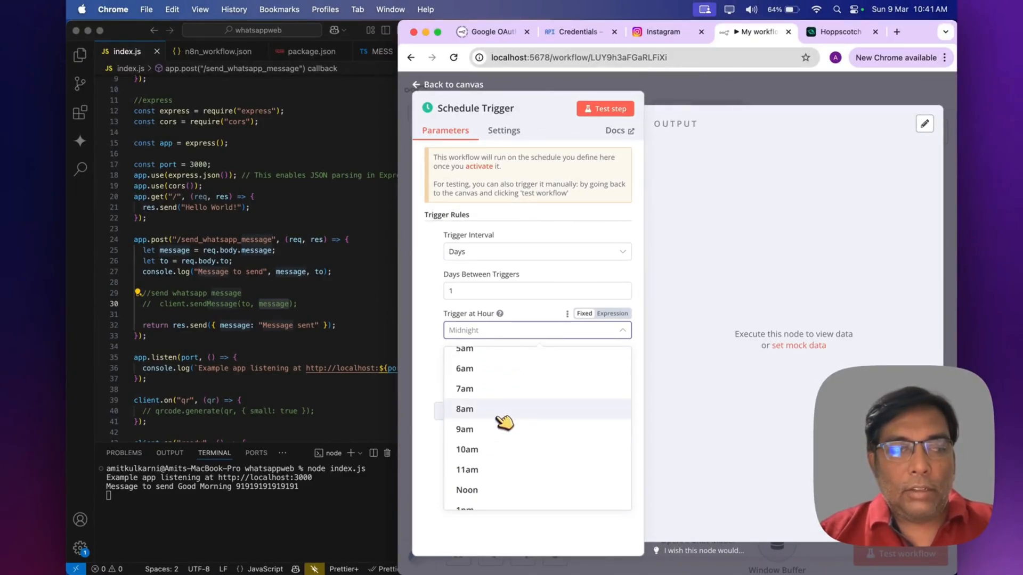
{"action": "left_click", "coordinate": [465, 389]}
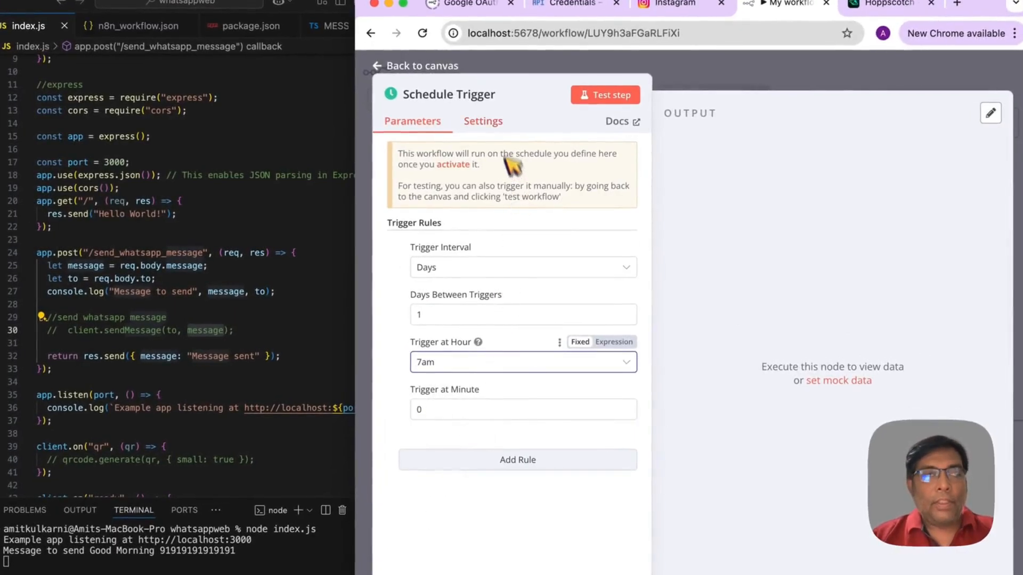
Step: Rename the new trigger to 'Happy Birthday'
{"action": "double_click", "coordinate": [449, 93]}
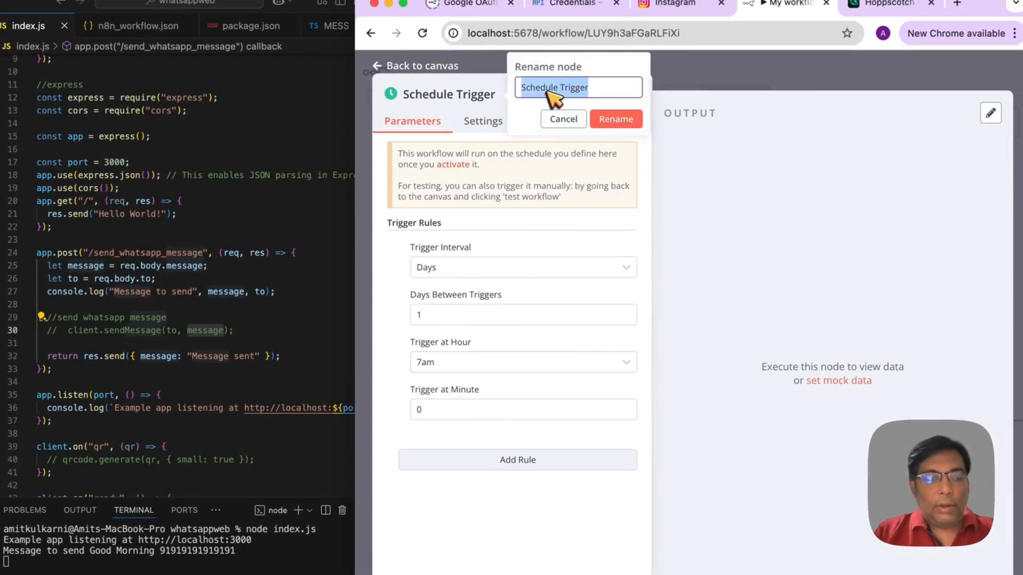
{"action": "type", "text": "Happy B"}
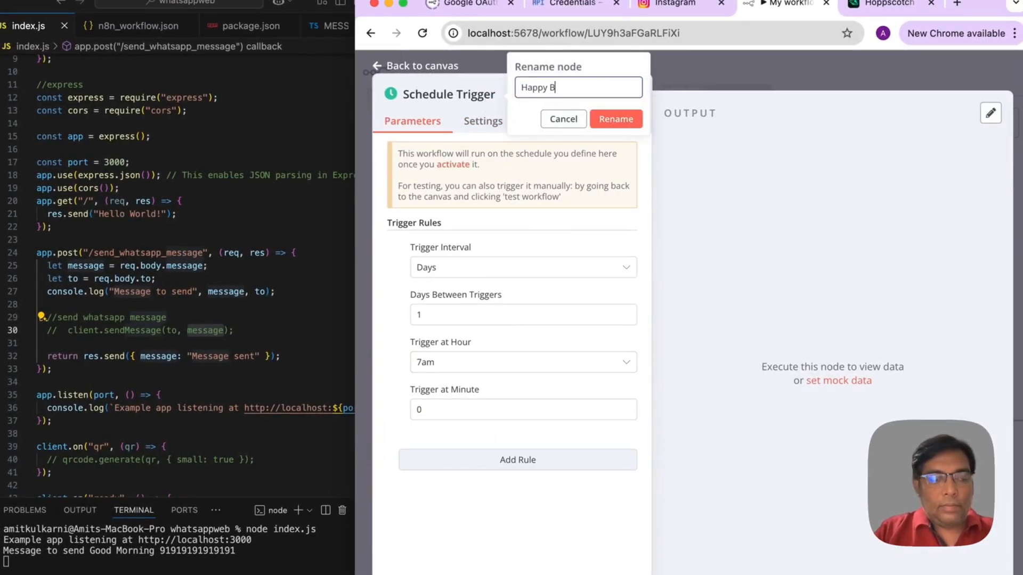
{"action": "type", "text": "irthday"}
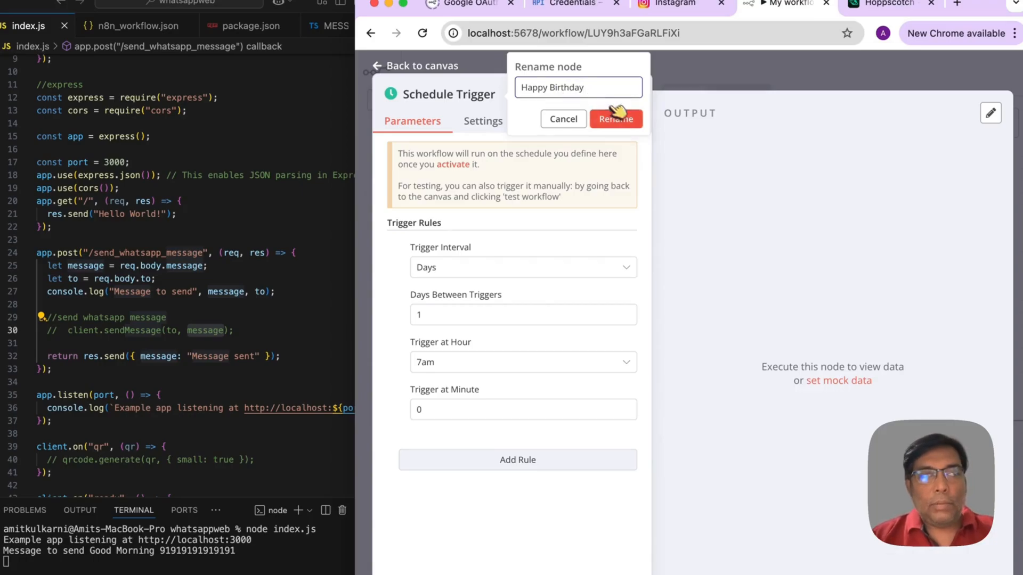
{"action": "left_click", "coordinate": [614, 119]}
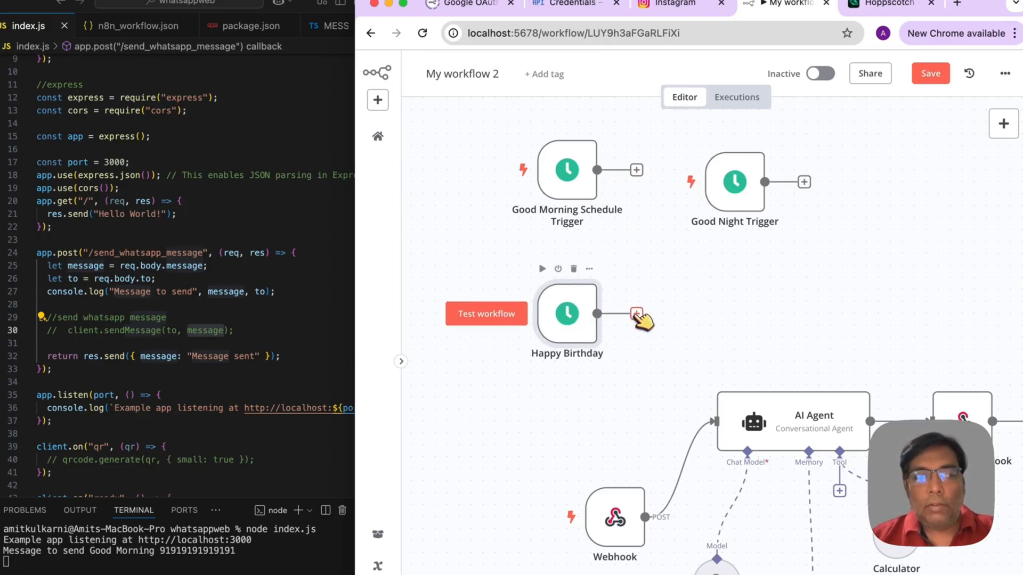
Step: Chain a Google Contacts 'Get many contacts' node and then a Code node after Happy Birthday
{"action": "left_click", "coordinate": [636, 314]}
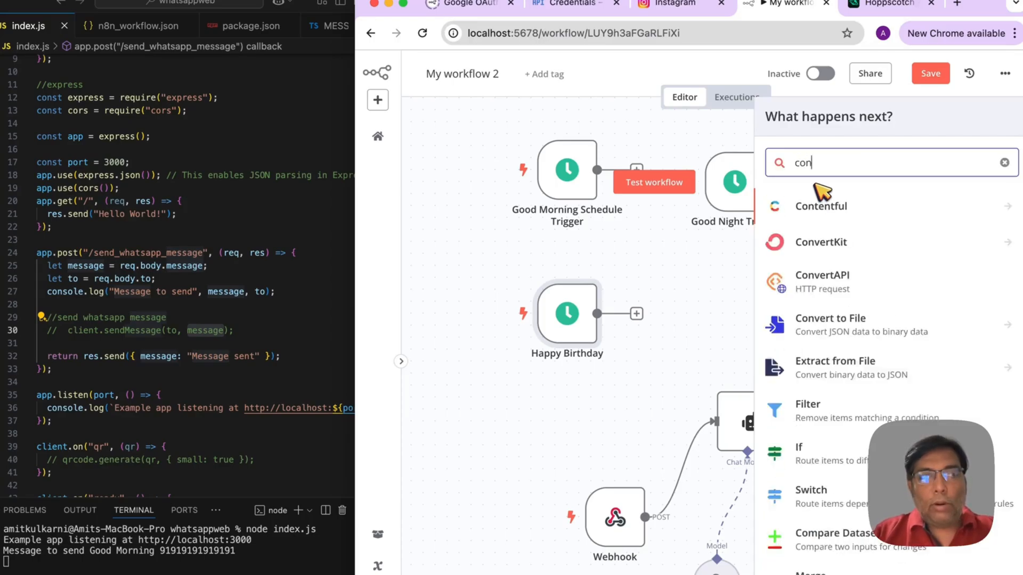
{"action": "left_click", "coordinate": [842, 205]}
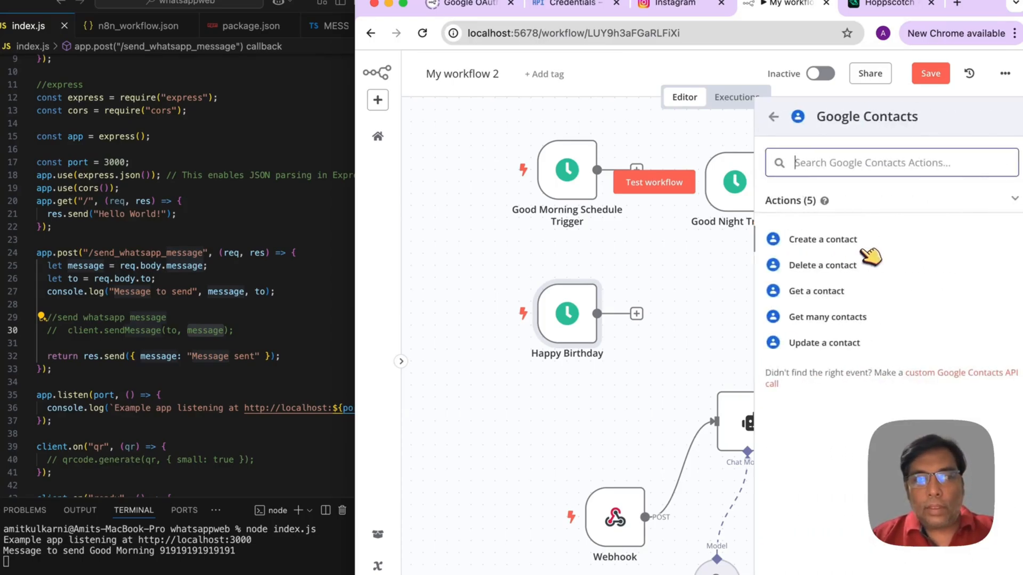
{"action": "mouse_move", "coordinate": [842, 300]}
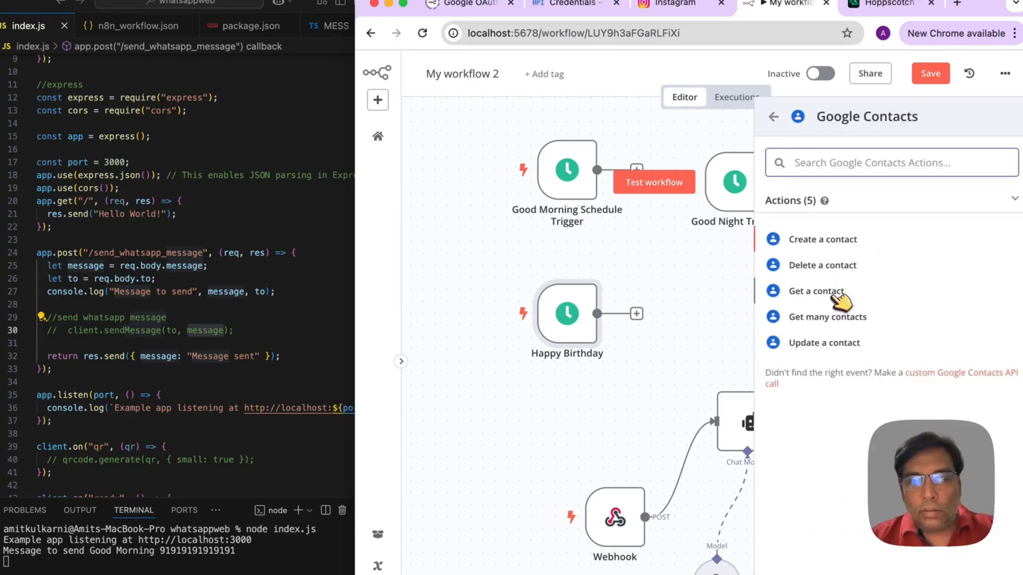
{"action": "left_click", "coordinate": [828, 317]}
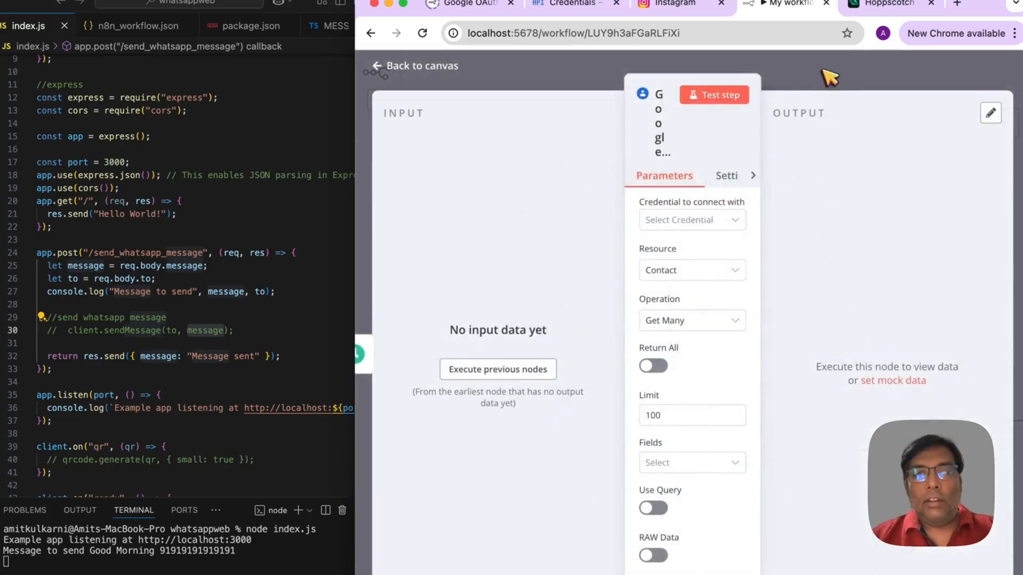
{"action": "left_click", "coordinate": [413, 65]}
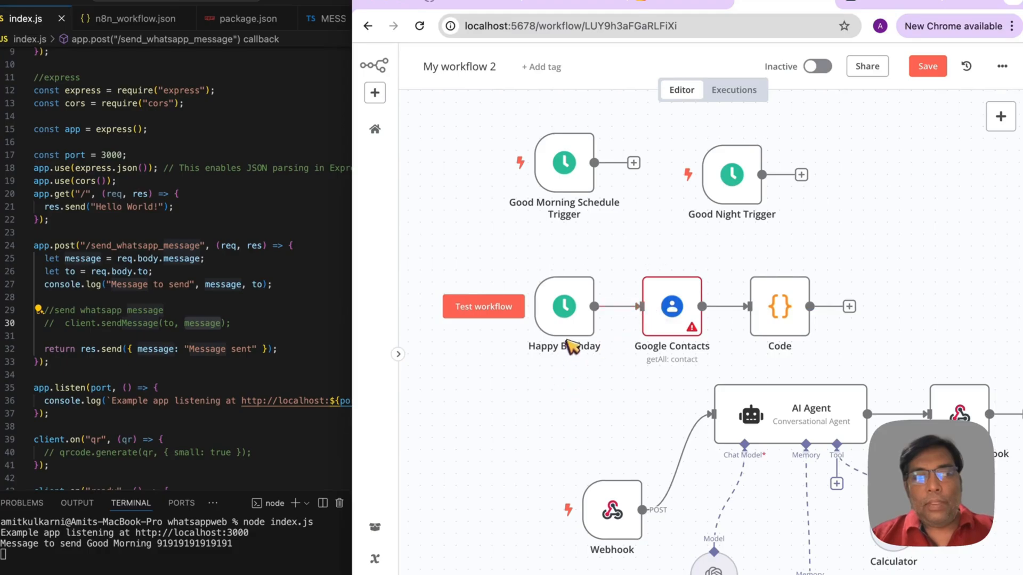
{"action": "left_click", "coordinate": [671, 307]}
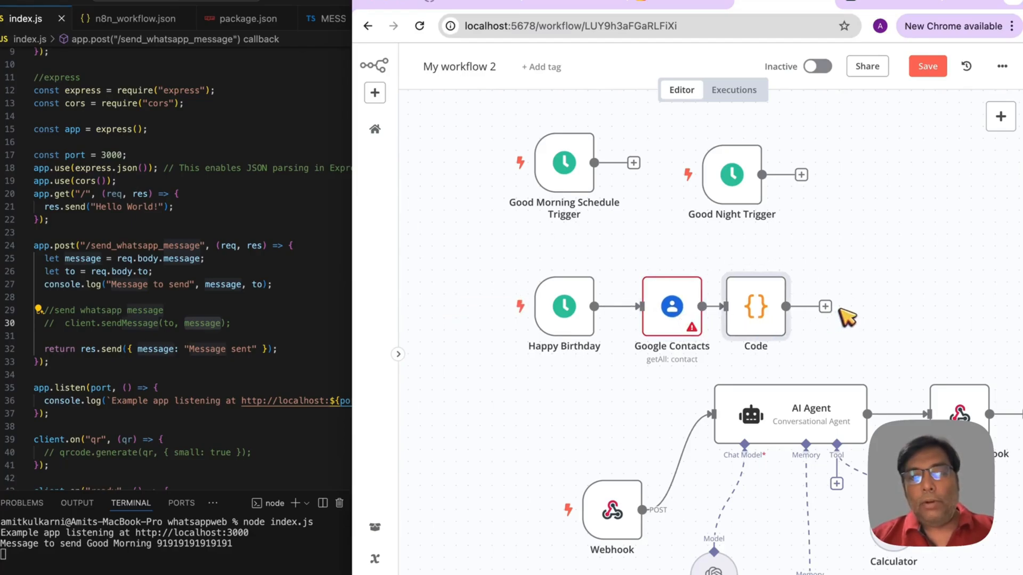
Step: Add the AI Agent1 node after Code and attach an OpenAI Chat Model to it
{"action": "left_click", "coordinate": [825, 306]}
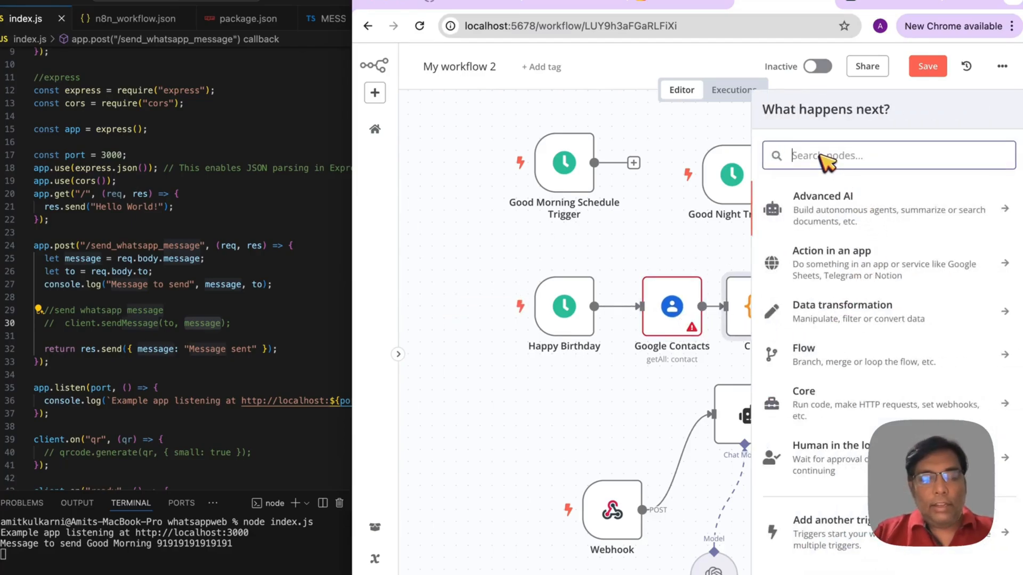
{"action": "type", "text": "ai agent"}
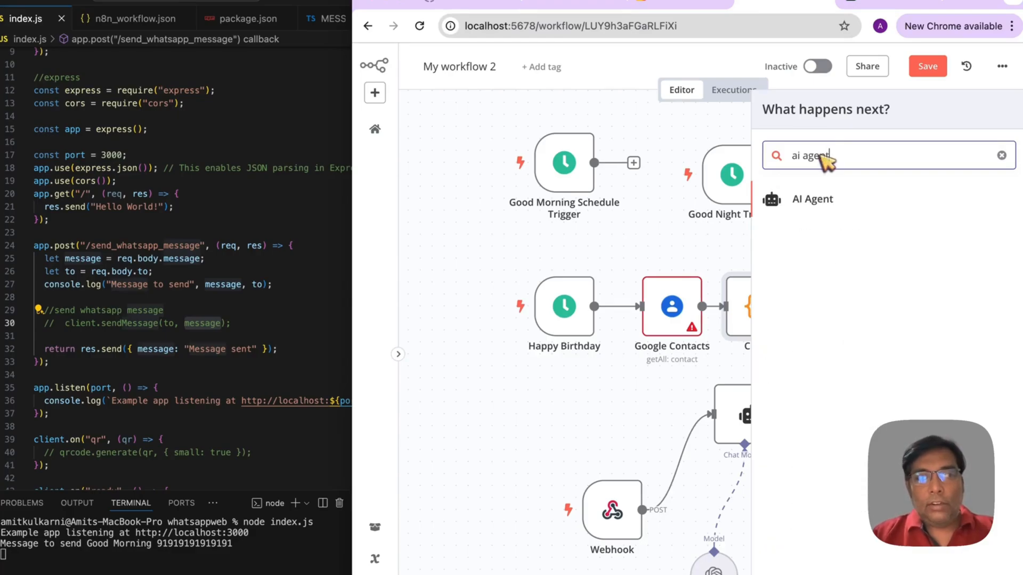
{"action": "left_click", "coordinate": [812, 199]}
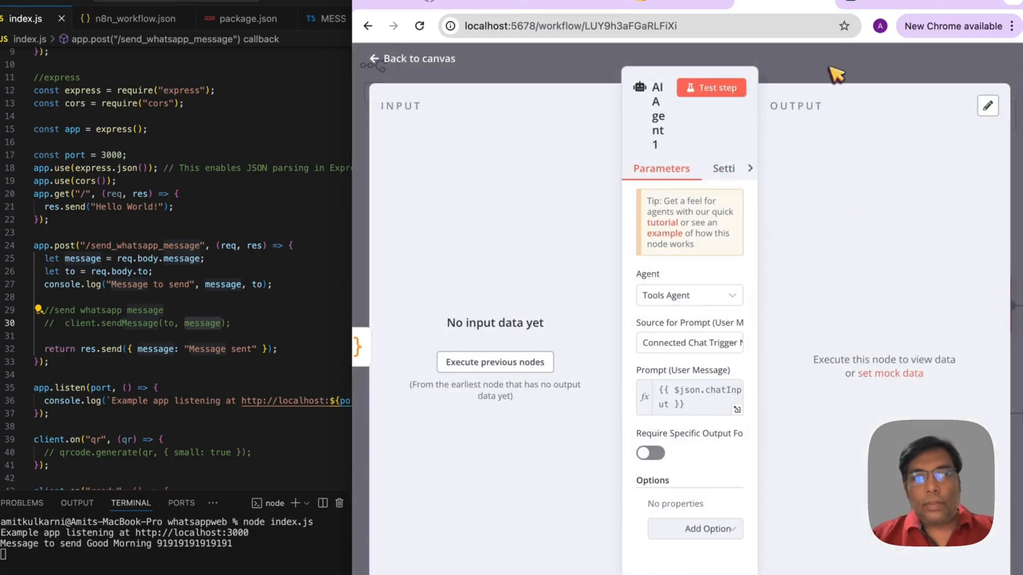
{"action": "left_click", "coordinate": [410, 58]}
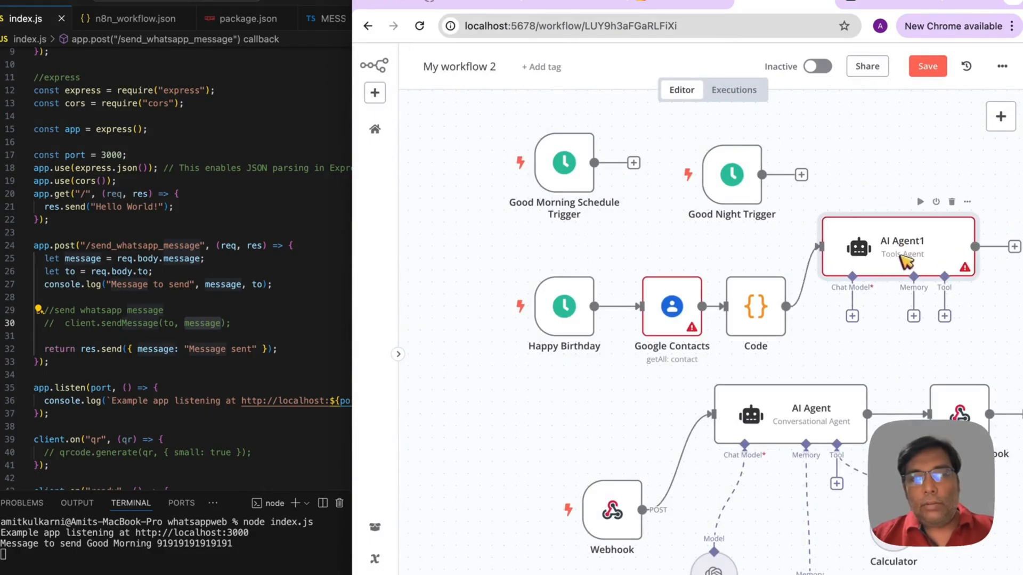
{"action": "left_click", "coordinate": [852, 316]}
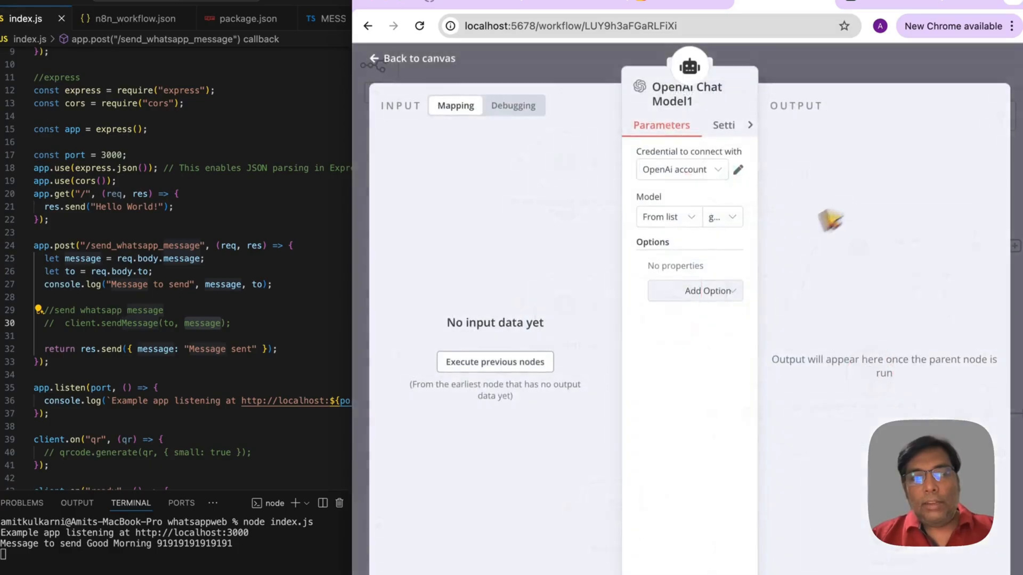
{"action": "left_click", "coordinate": [410, 58]}
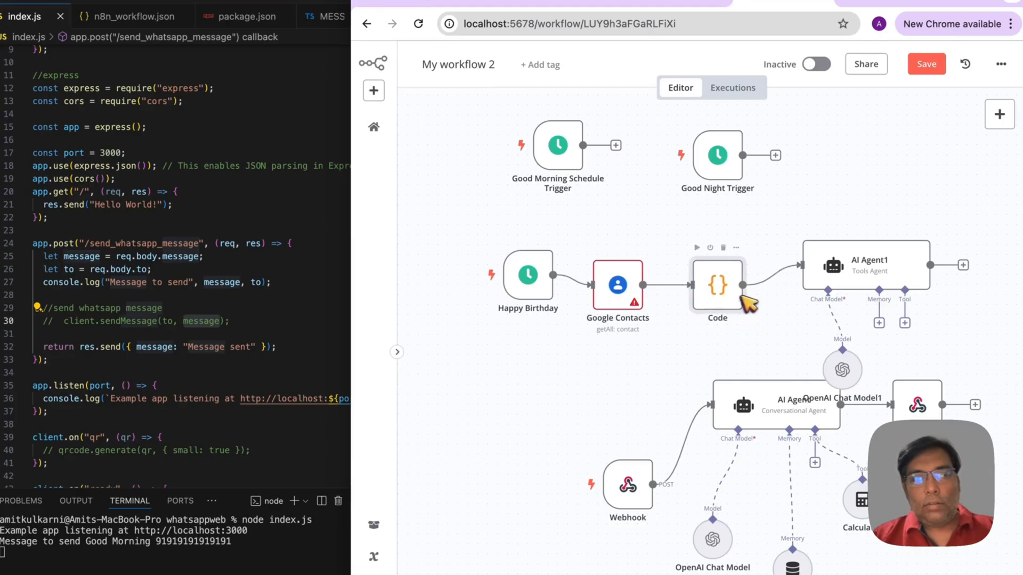
{"action": "mouse_move", "coordinate": [875, 314]}
{"action": "type", "text": "api"}
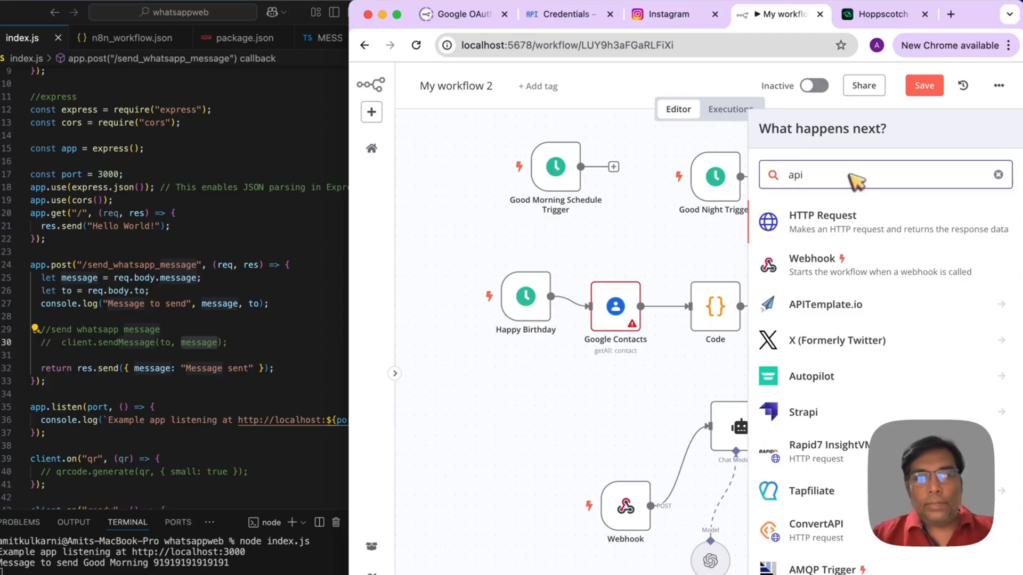
Step: Add a POST HTTP Request node after AI Agent1, copying the send_whatsapp_message URL from Hoppscotch
{"action": "left_click", "coordinate": [822, 215]}
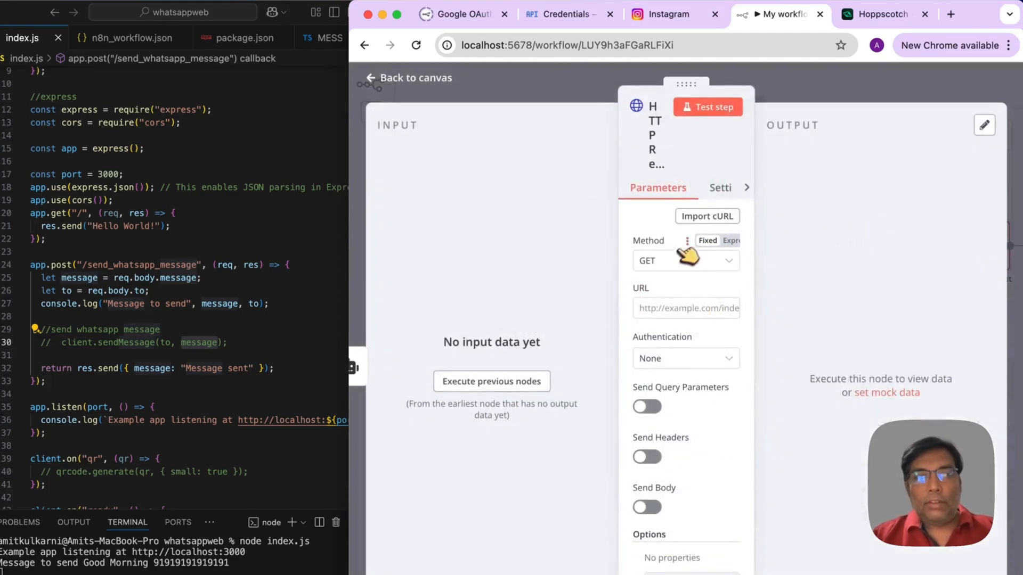
{"action": "left_click", "coordinate": [685, 261]}
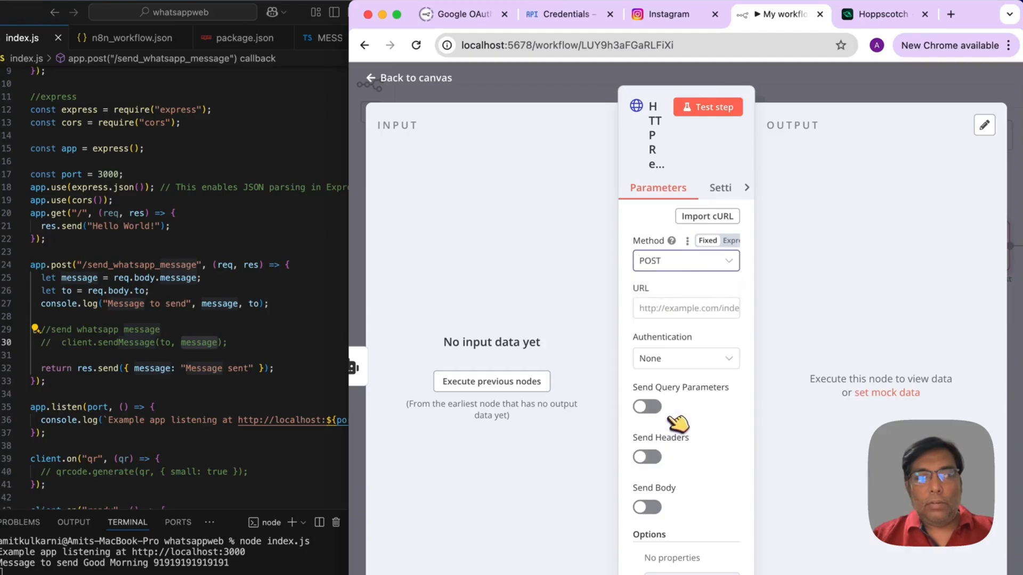
{"action": "left_click", "coordinate": [882, 15]}
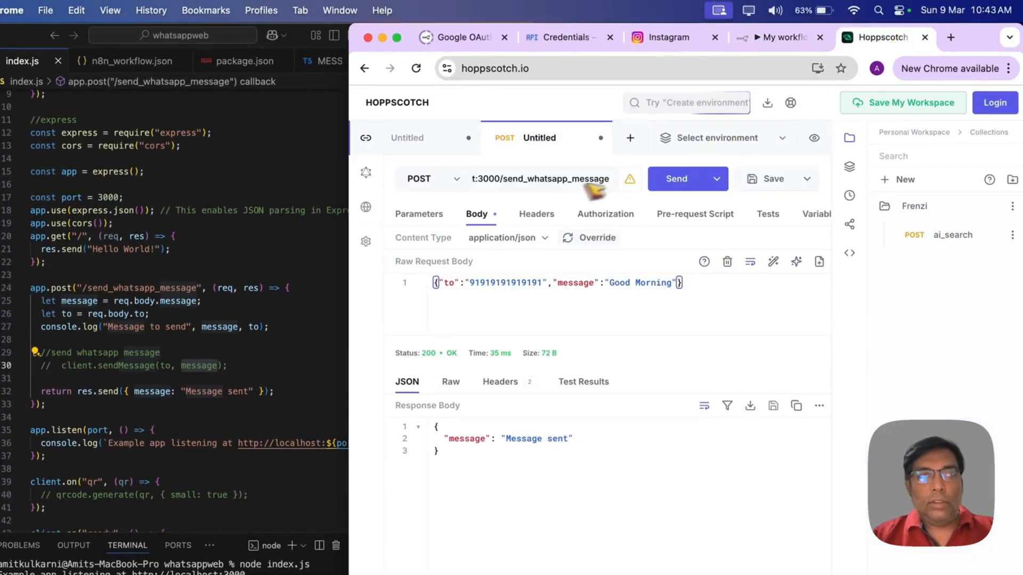
{"action": "left_click", "coordinate": [777, 38]}
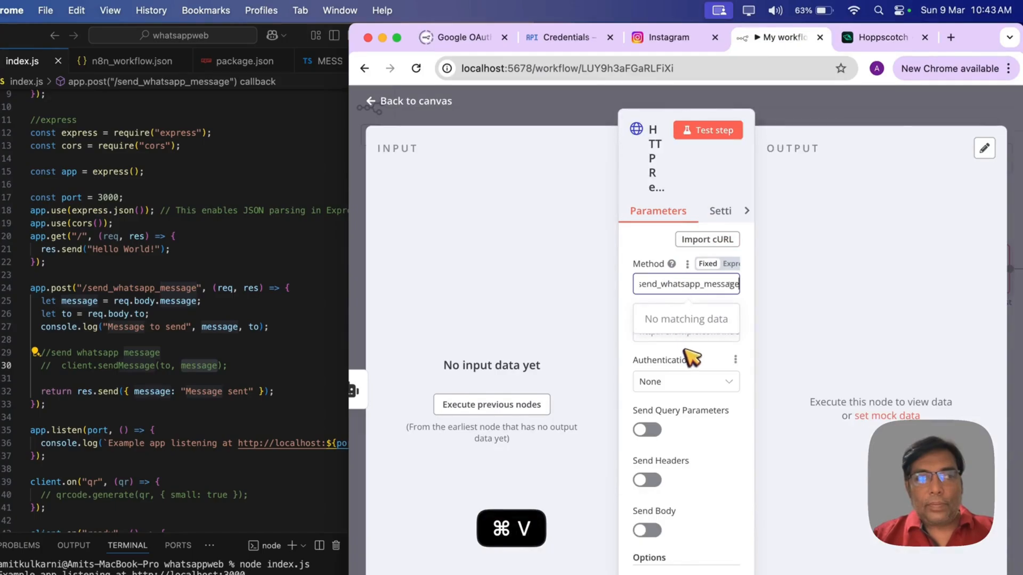
{"action": "left_click", "coordinate": [407, 101]}
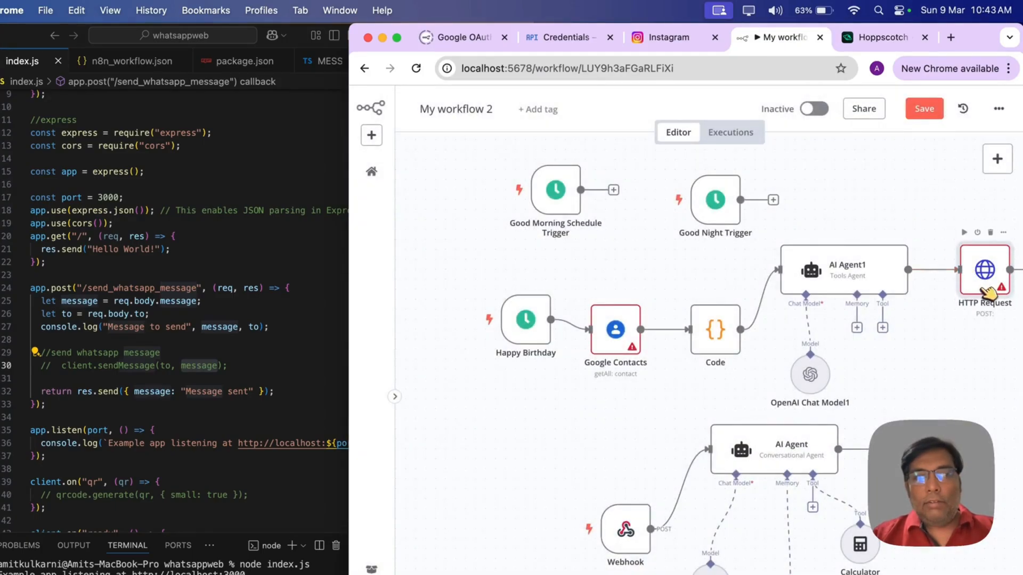